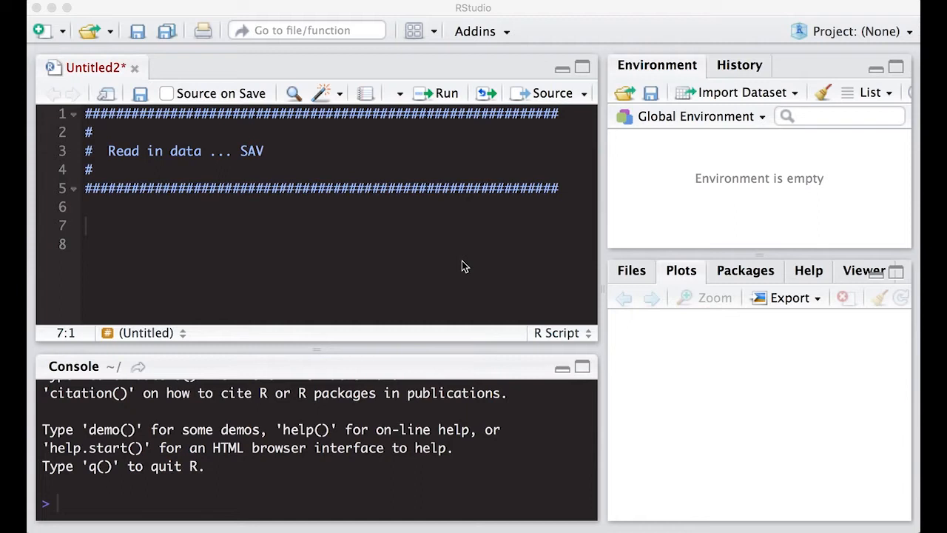
pyautogui.moveTo(287, 239)
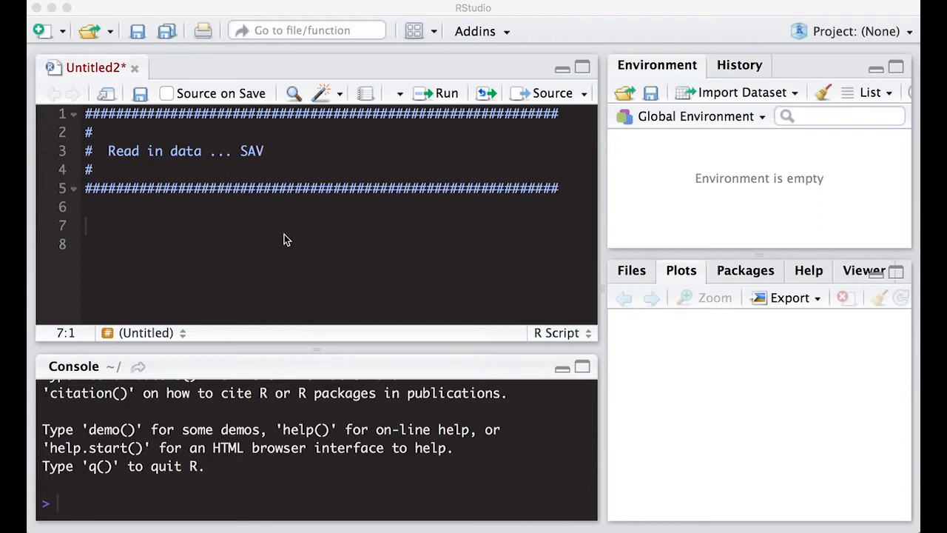
pyautogui.moveTo(112, 134)
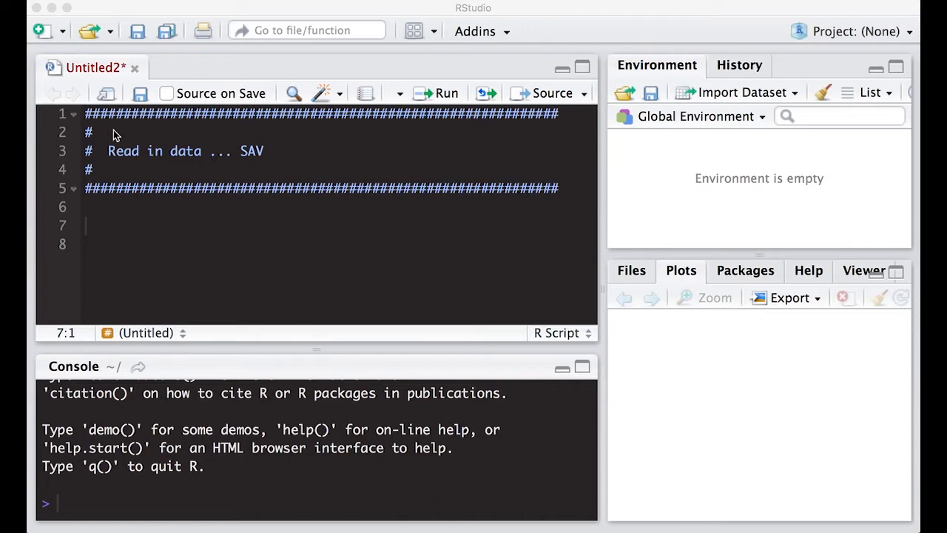
pyautogui.moveTo(131, 159)
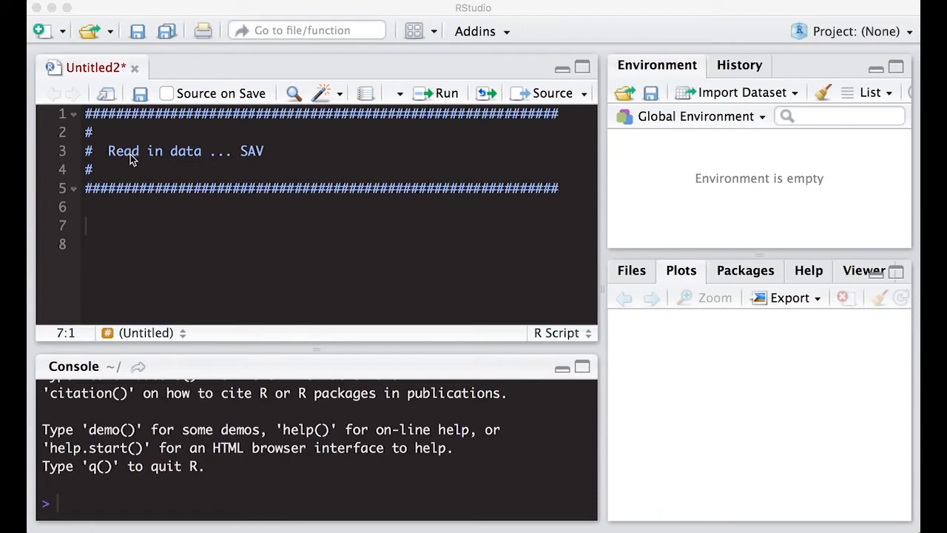
pyautogui.moveTo(102, 231)
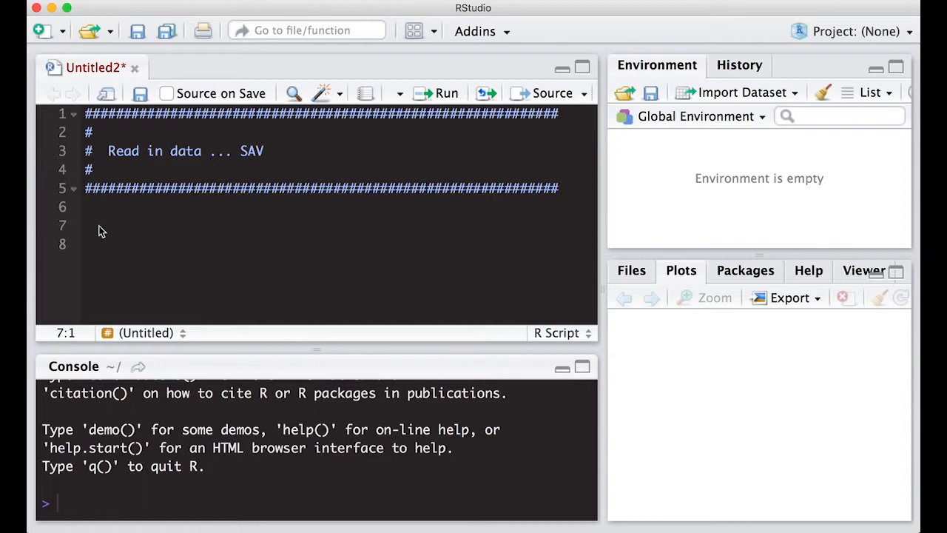
# Step: Add the comment '# Install package foreign' on line 7
pyautogui.write('#')
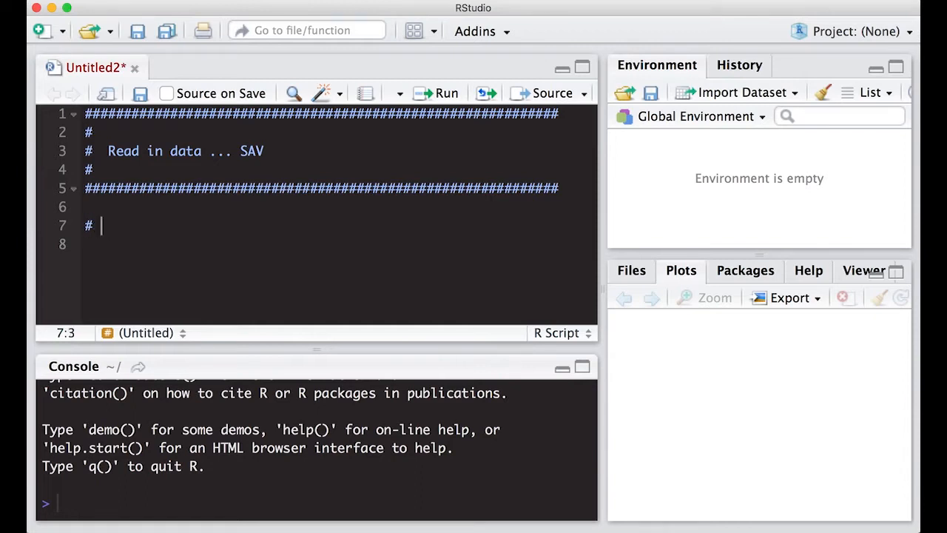
pyautogui.write('Install pa')
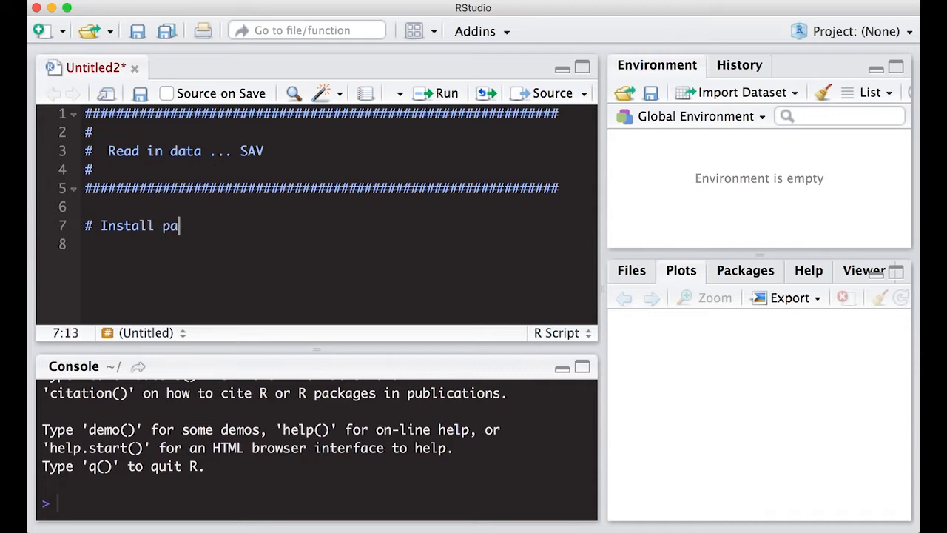
pyautogui.write('ckage')
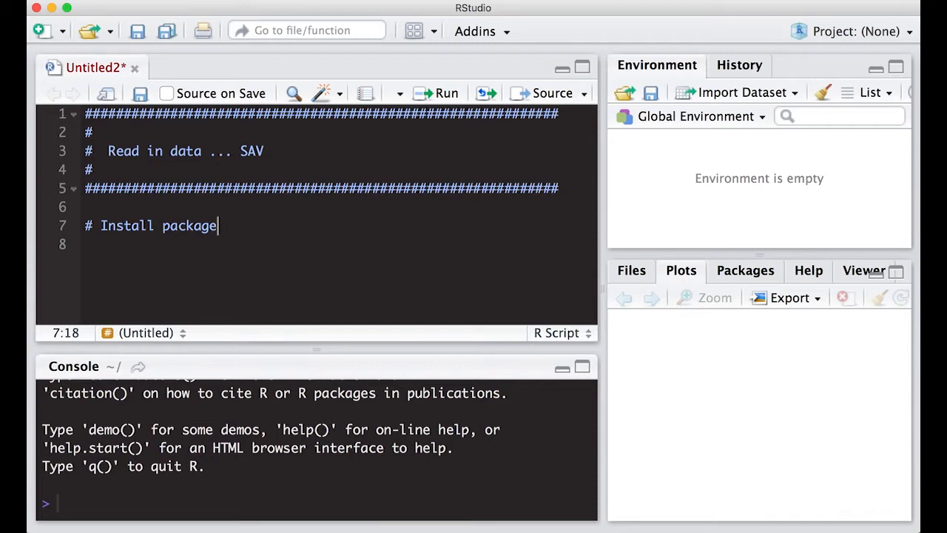
pyautogui.write('for')
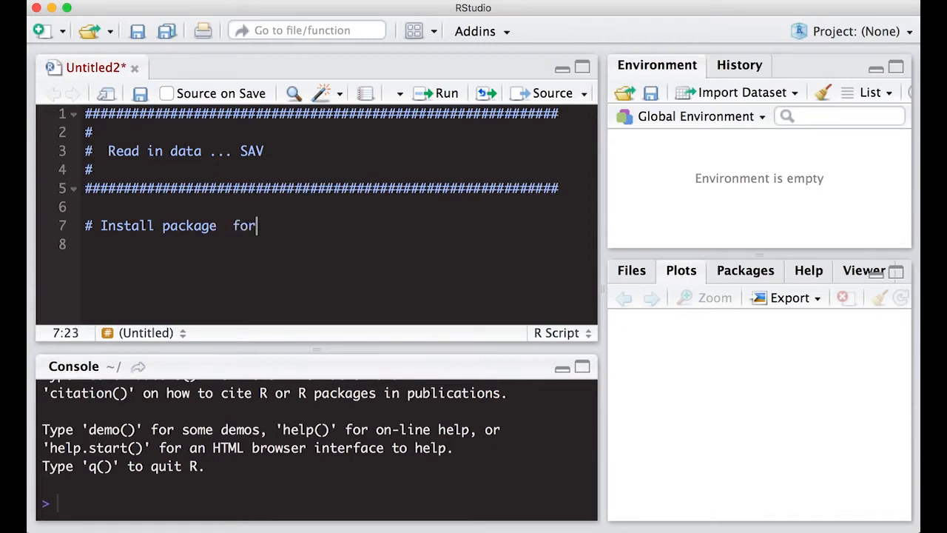
pyautogui.write('eign')
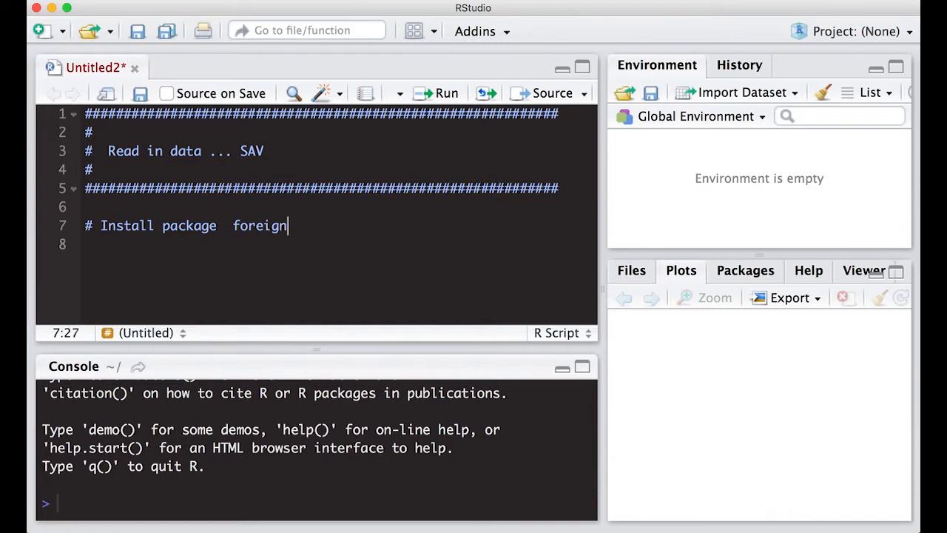
# Step: Write install.packages(foreign) on line 8 using autocomplete
pyautogui.write('i')
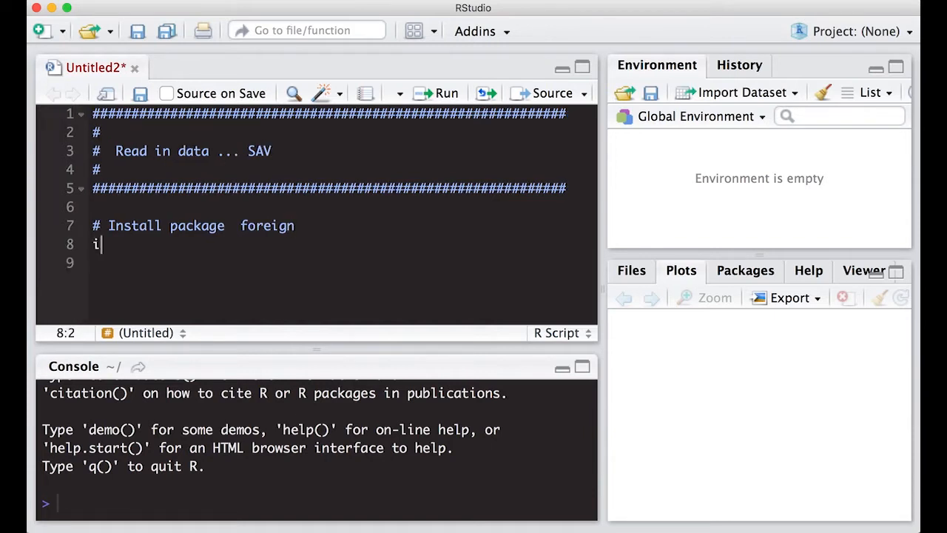
pyautogui.write('ns')
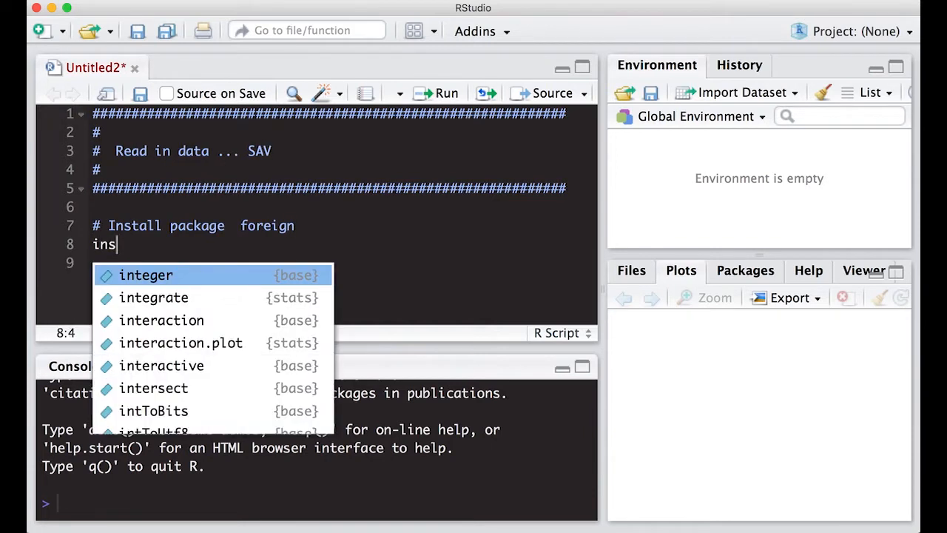
pyautogui.write('tal')
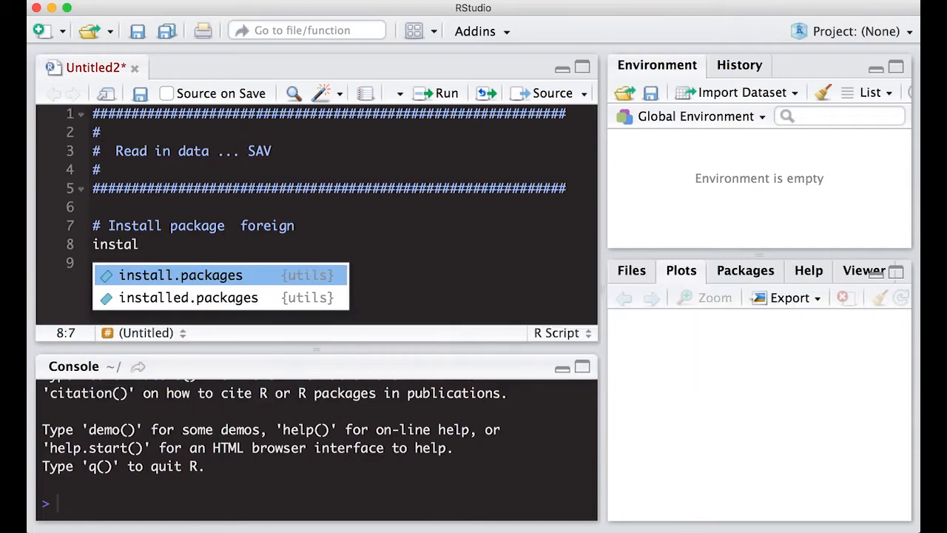
pyautogui.click(181, 275)
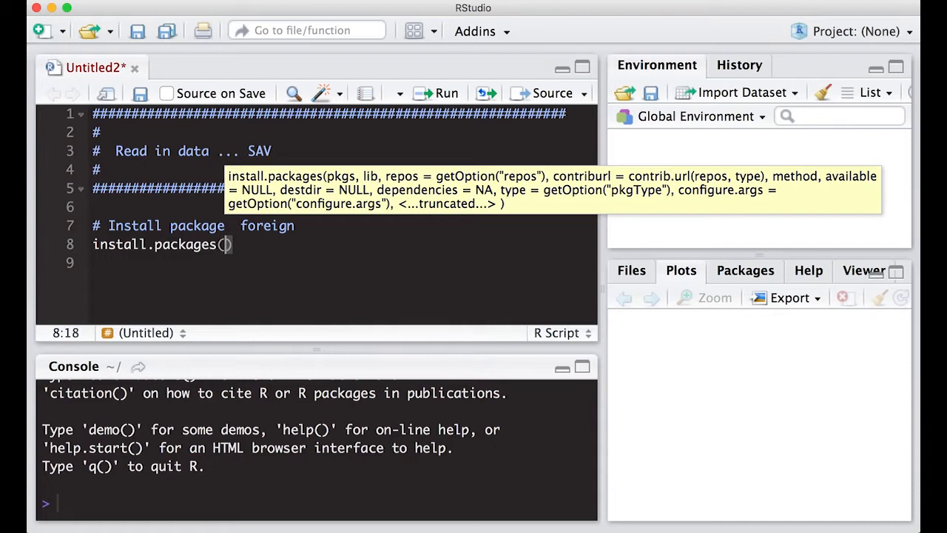
pyautogui.write('fo')
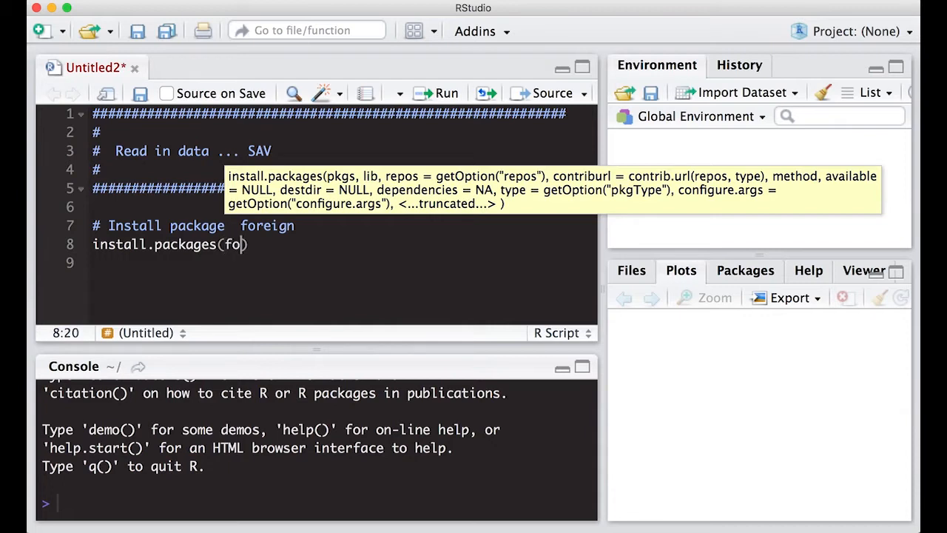
pyautogui.write('ri')
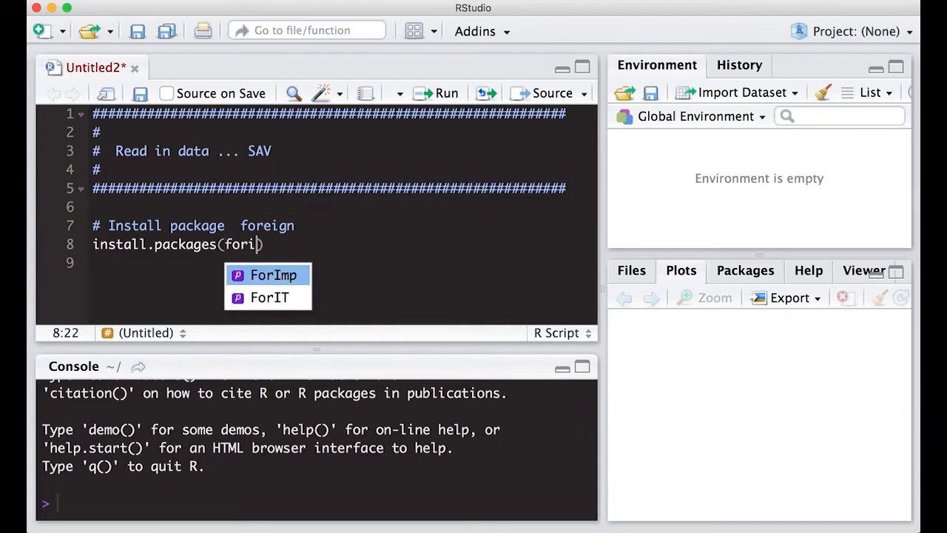
pyautogui.write('eg')
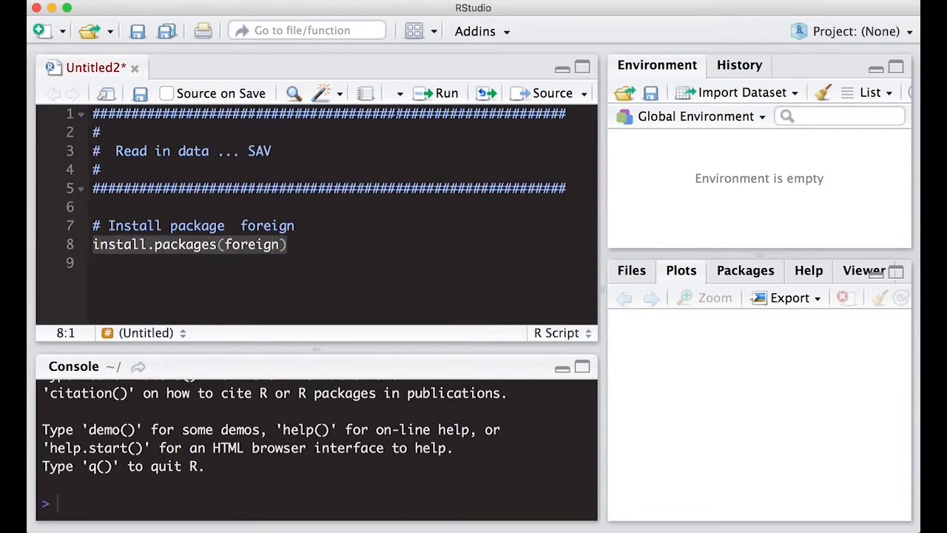
# Step: Run the install line, quote the name as "foreign" after the error, and rerun it
pyautogui.click(444, 93)
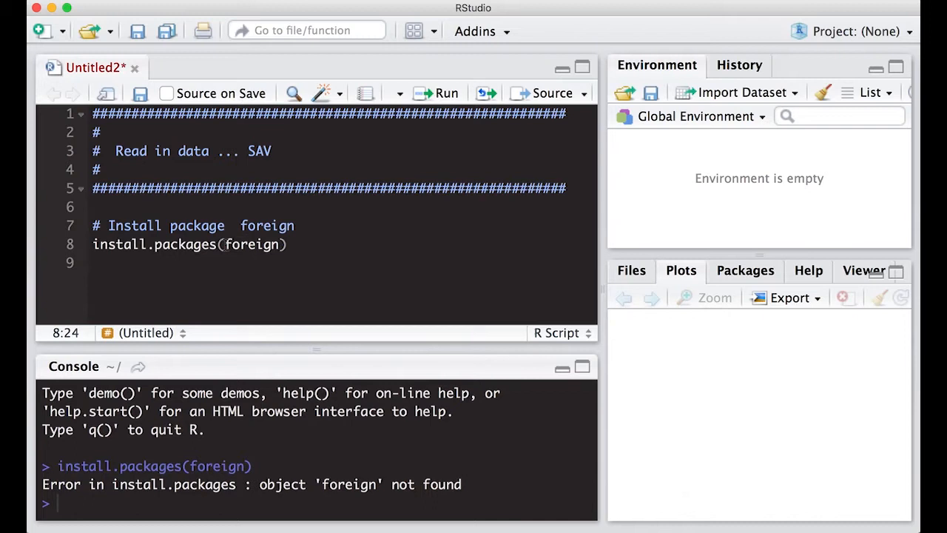
pyautogui.write('"')
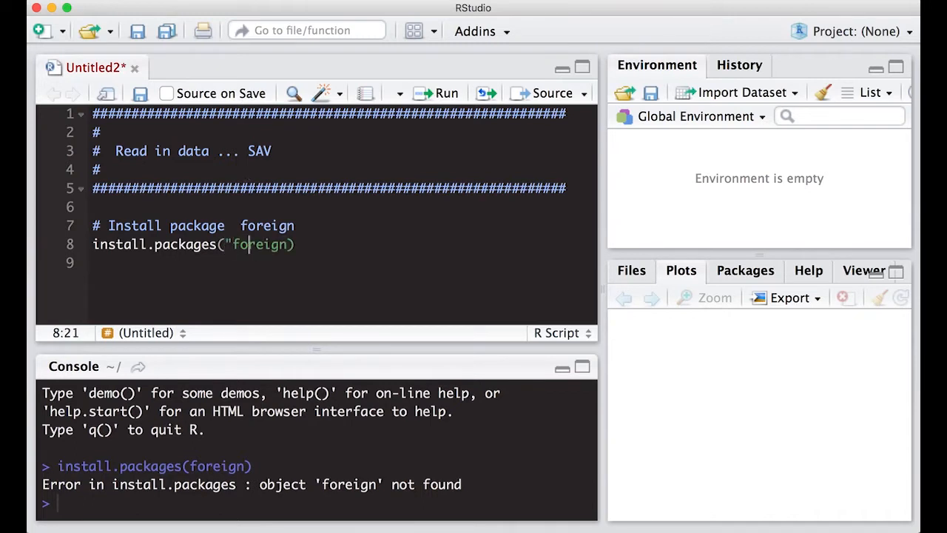
pyautogui.write('"')
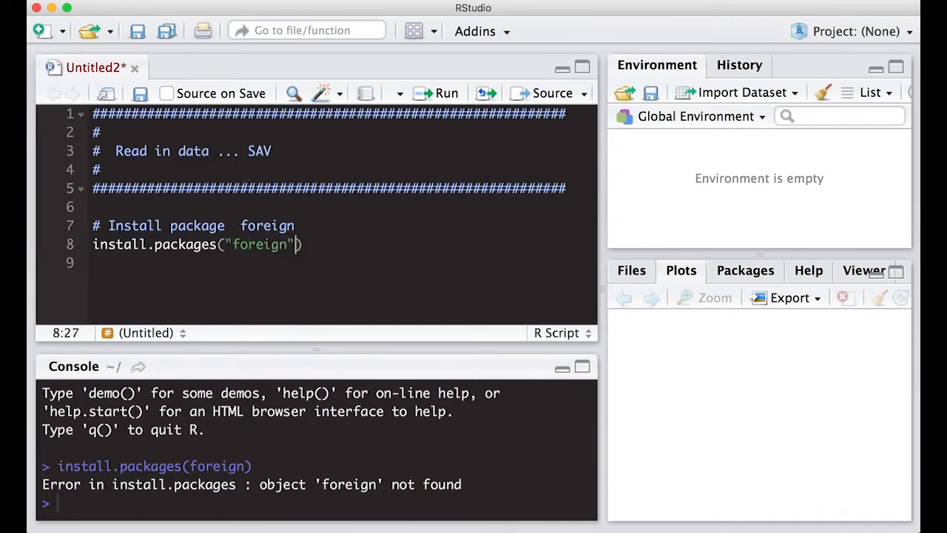
pyautogui.moveTo(431, 94)
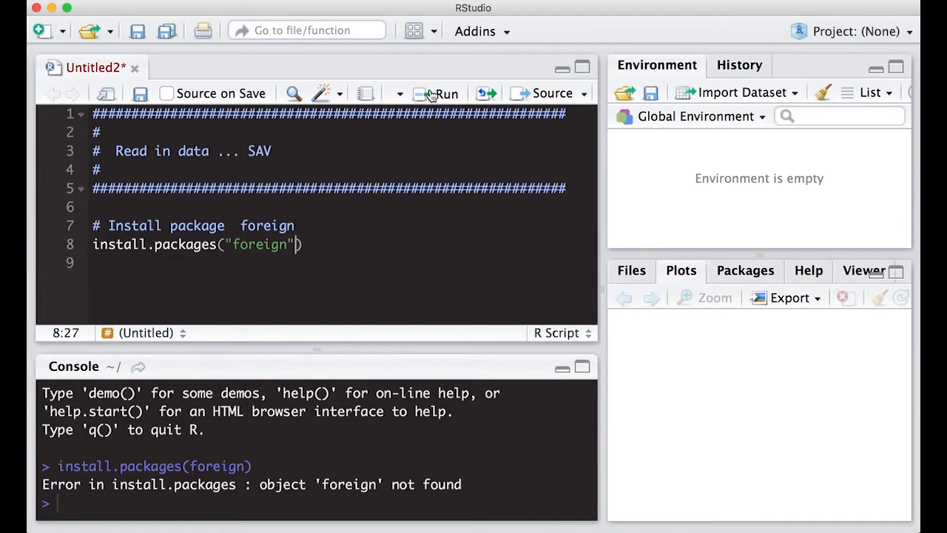
pyautogui.click(444, 93)
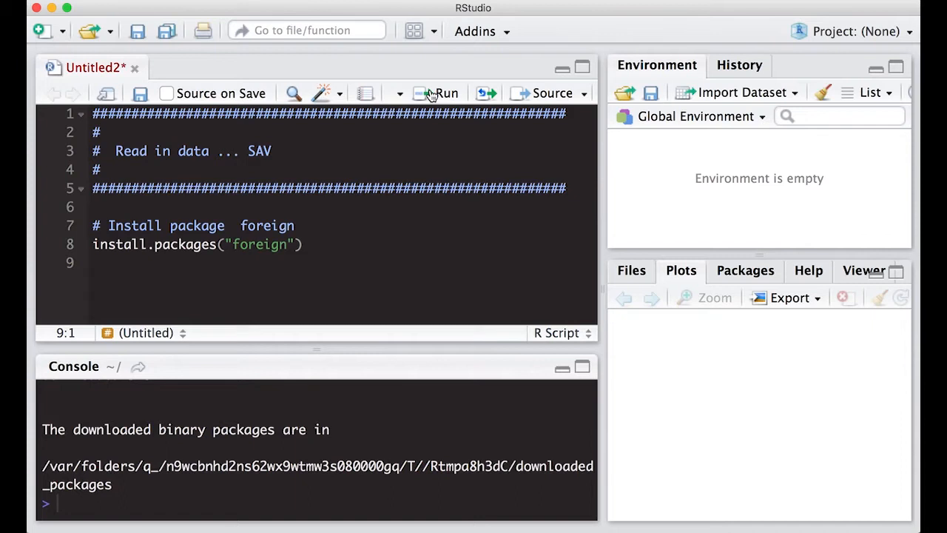
pyautogui.moveTo(475, 134)
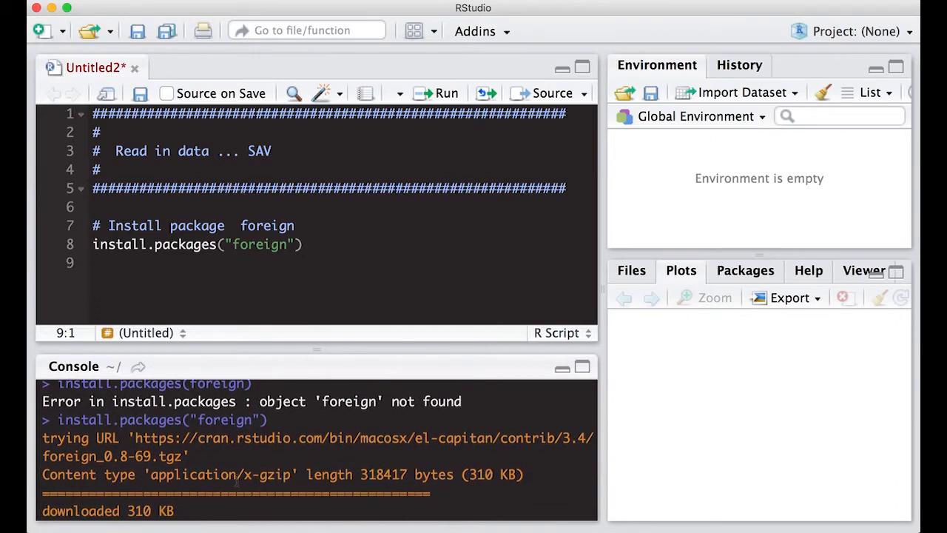
pyautogui.scroll(-3)
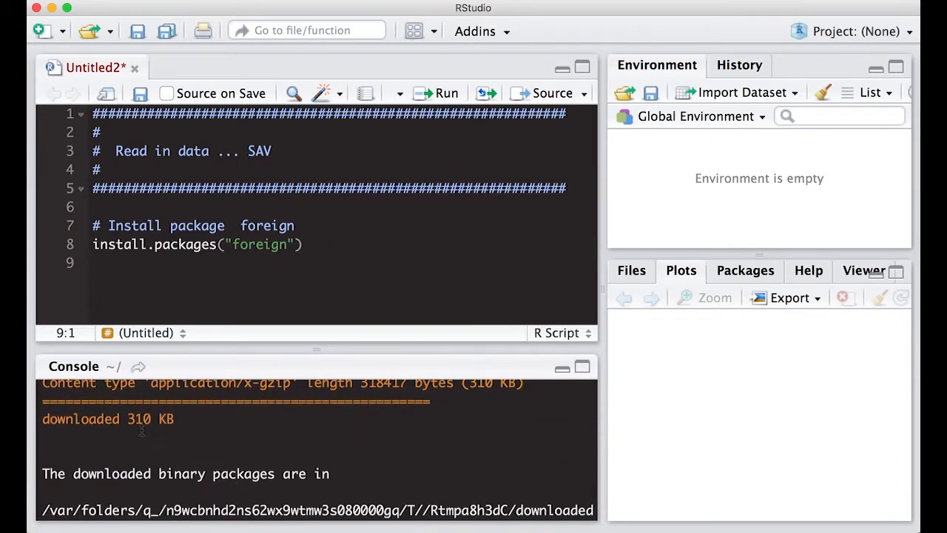
pyautogui.scroll(-3)
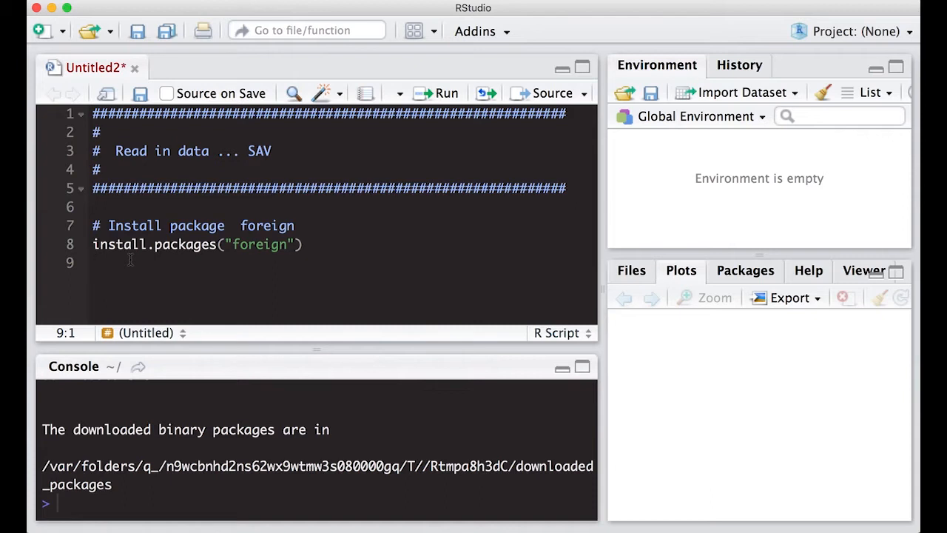
# Step: Add a '# Load package' comment and library(foreign) below the install line
pyautogui.press('Return')
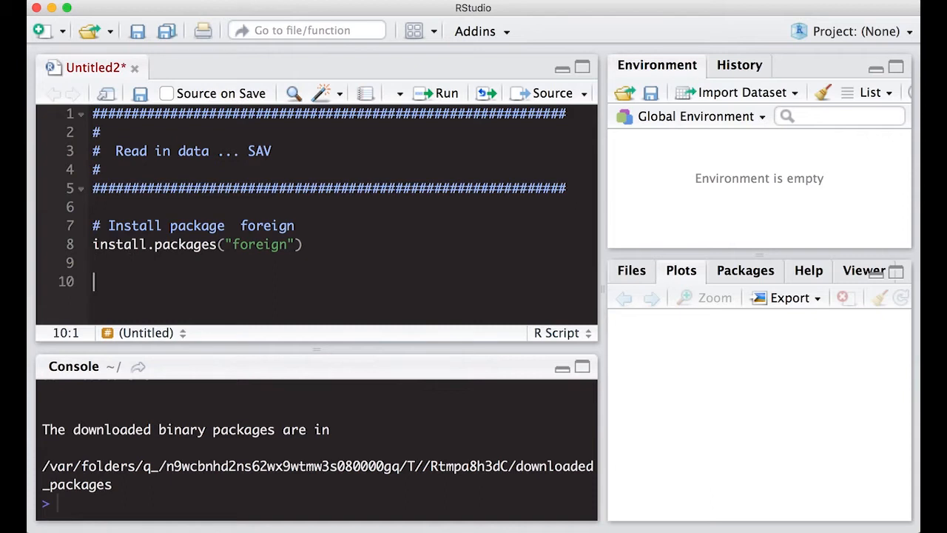
pyautogui.write('# Load')
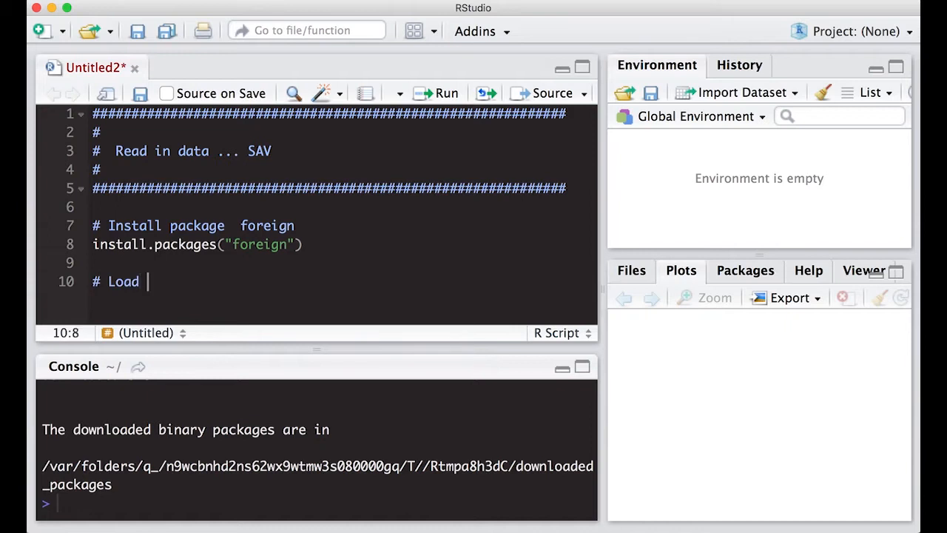
pyautogui.write('package')
pyautogui.write('library( )')
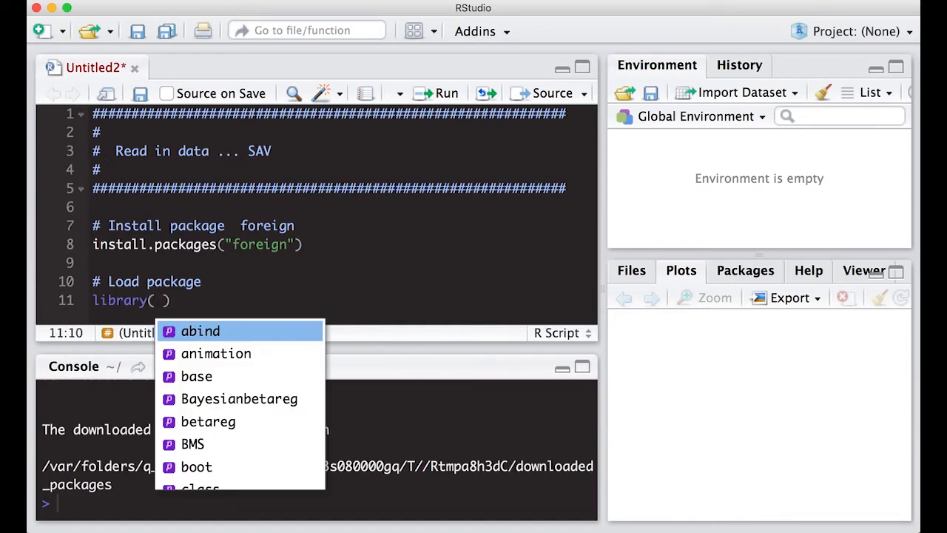
pyautogui.scroll(-3)
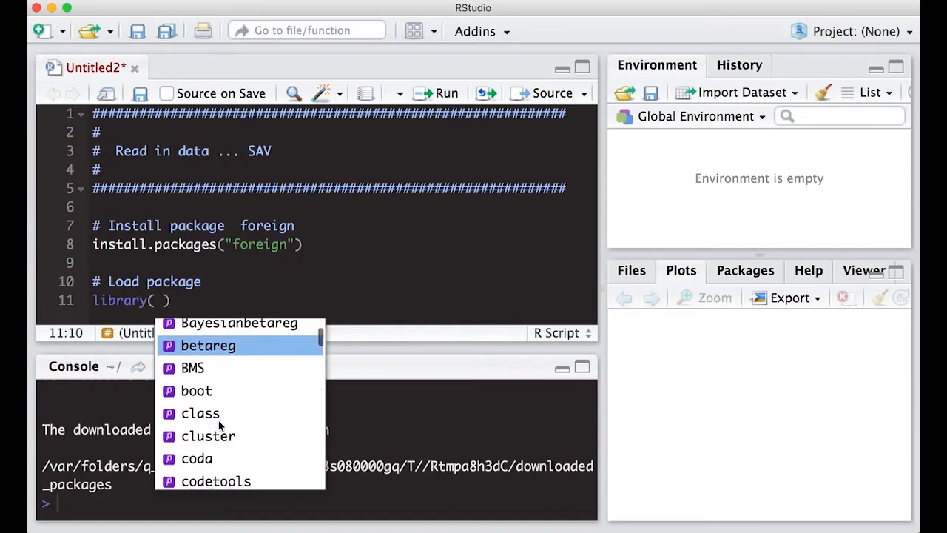
pyautogui.scroll(-3)
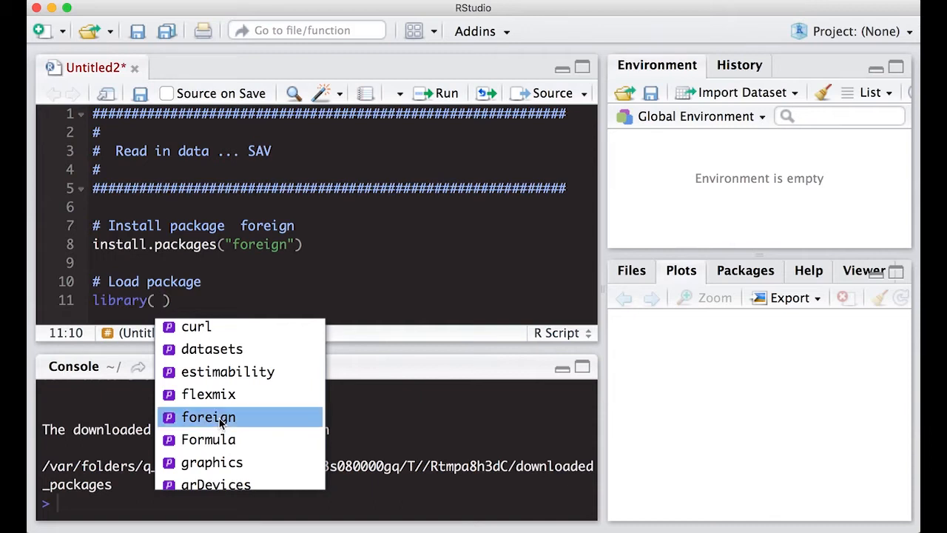
pyautogui.click(208, 416)
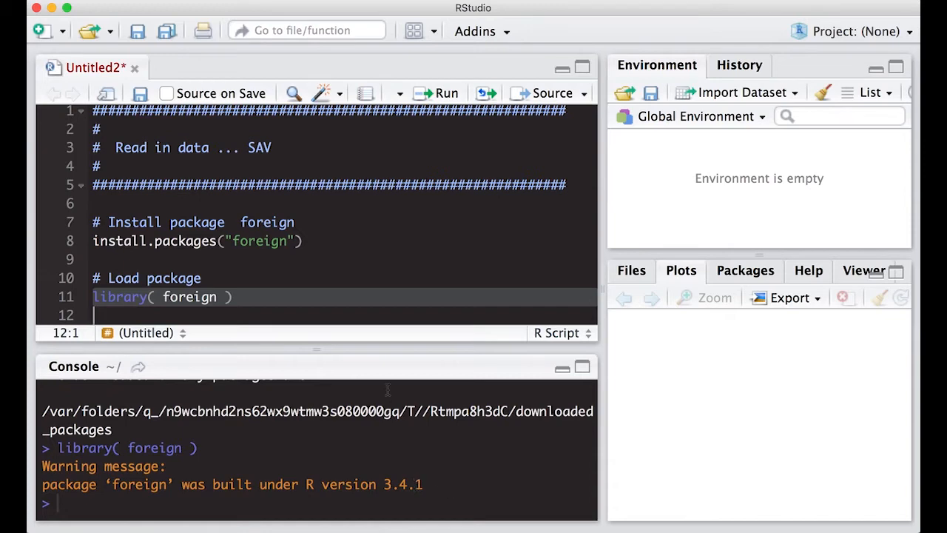
pyautogui.click(231, 296)
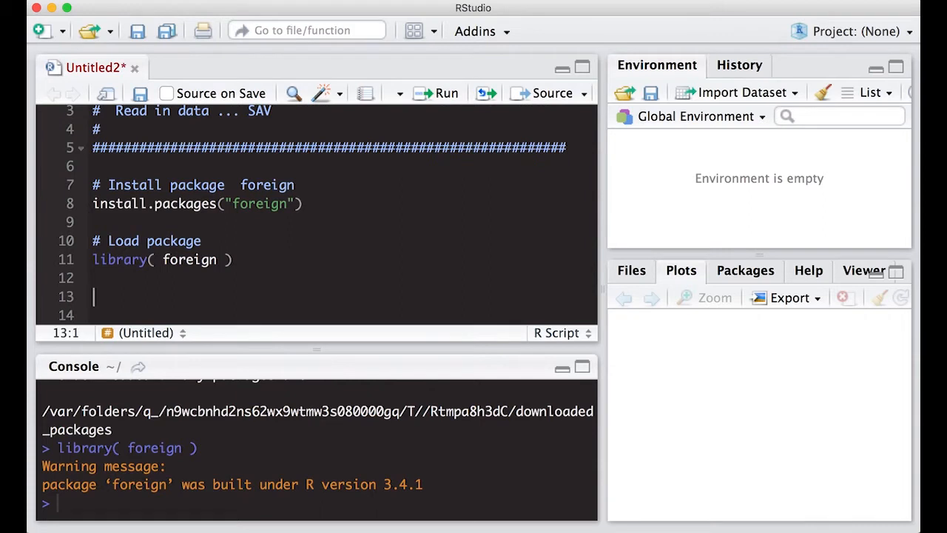
# Step: Add the comment '# Read in an sav file'
pyautogui.write('#')
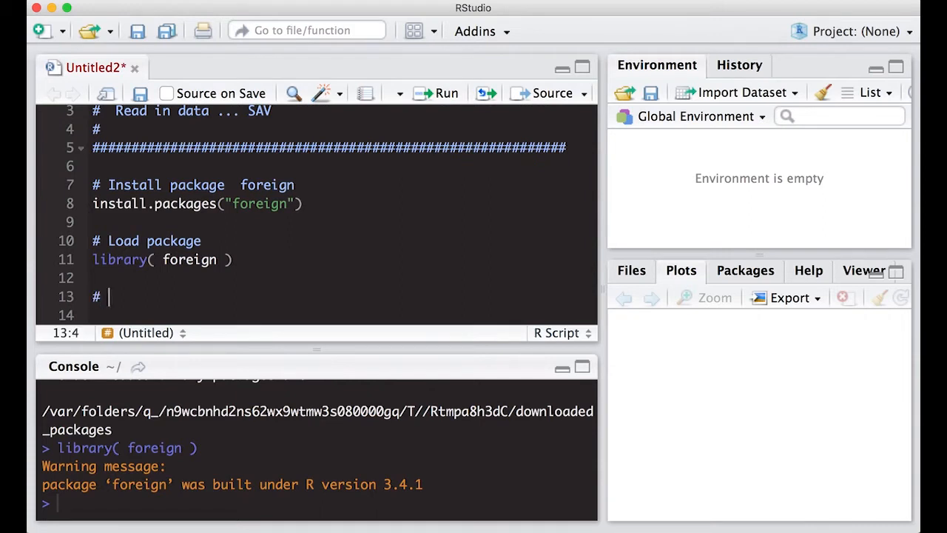
pyautogui.write('Read in a')
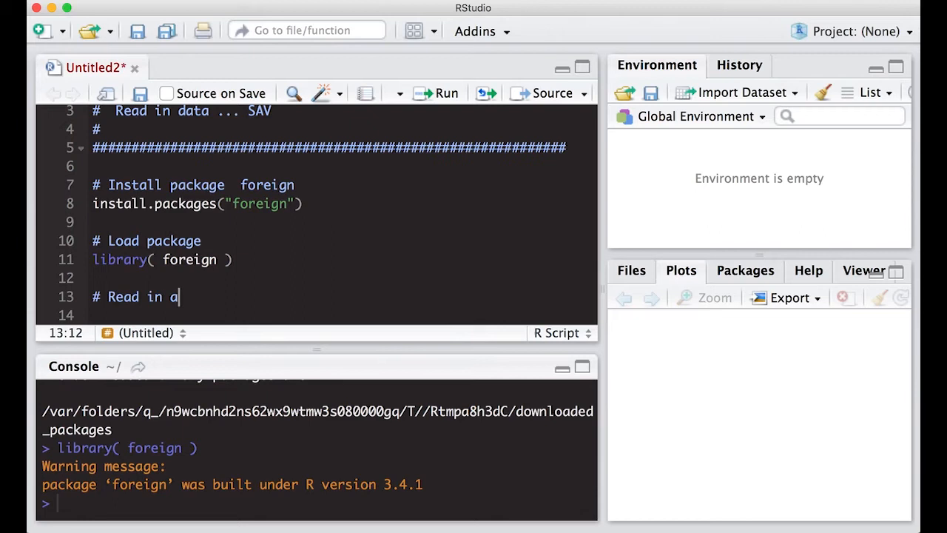
pyautogui.write('n sav file')
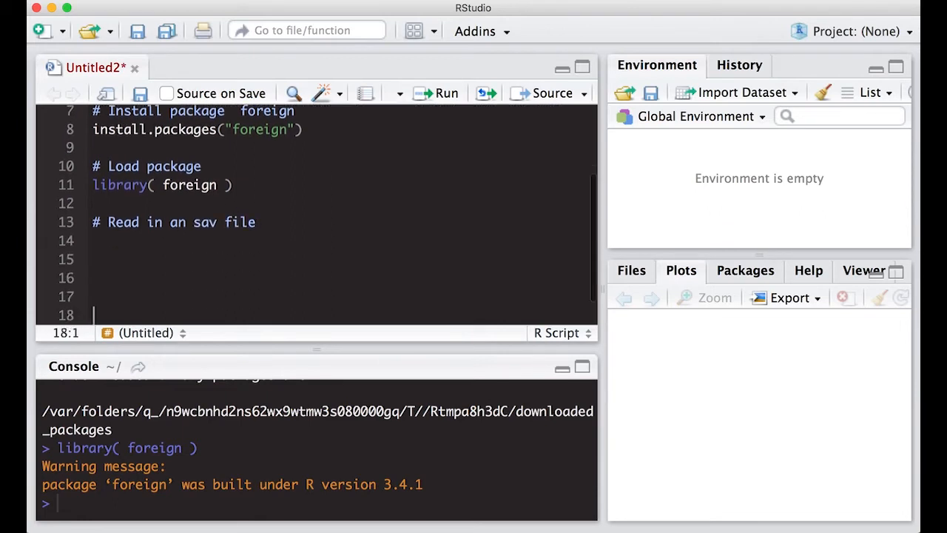
pyautogui.click(96, 240)
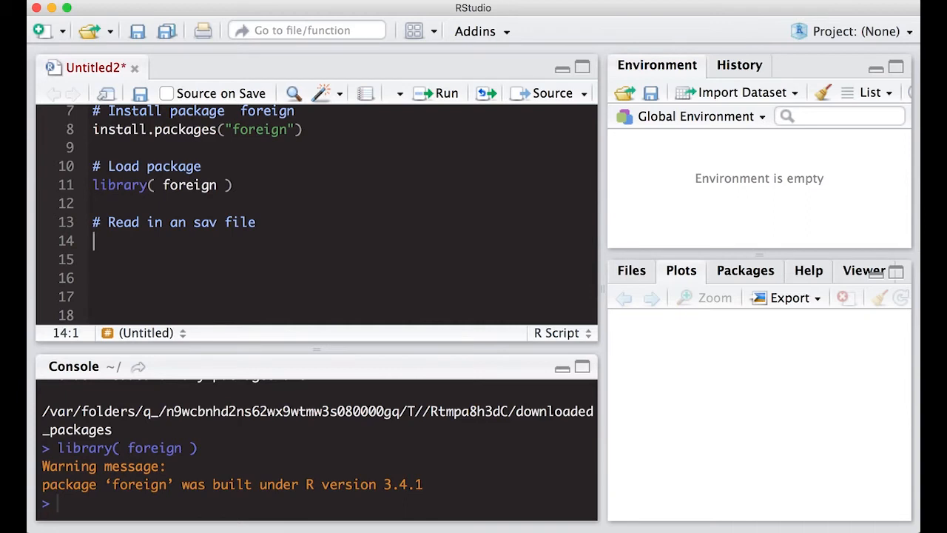
# Step: Start disease <- read.spss( file.choose(), with a second argument line
pyautogui.write('dise')
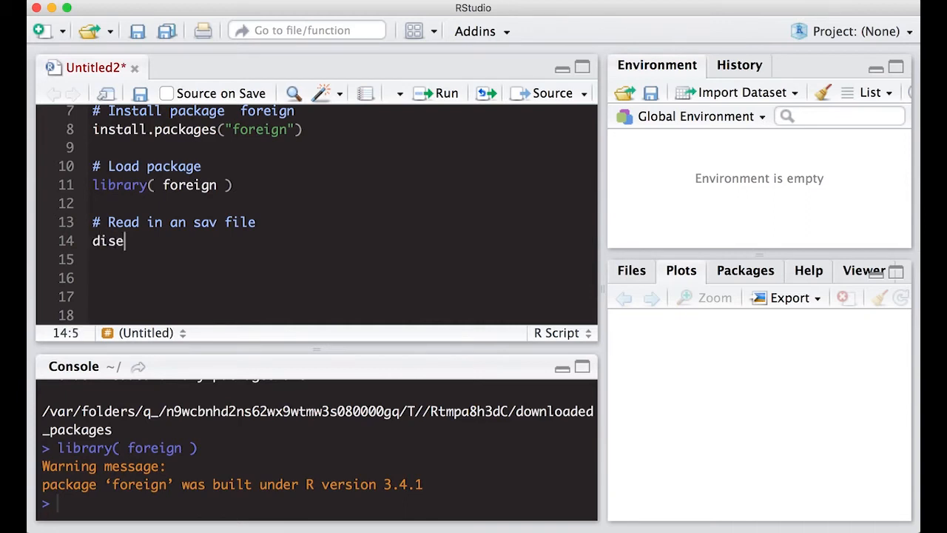
pyautogui.write('ase')
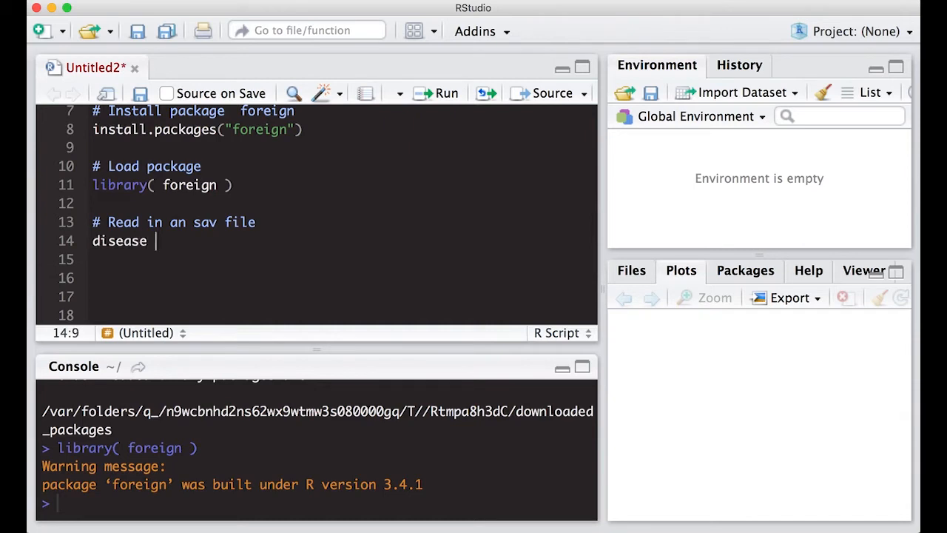
pyautogui.write('<- rea')
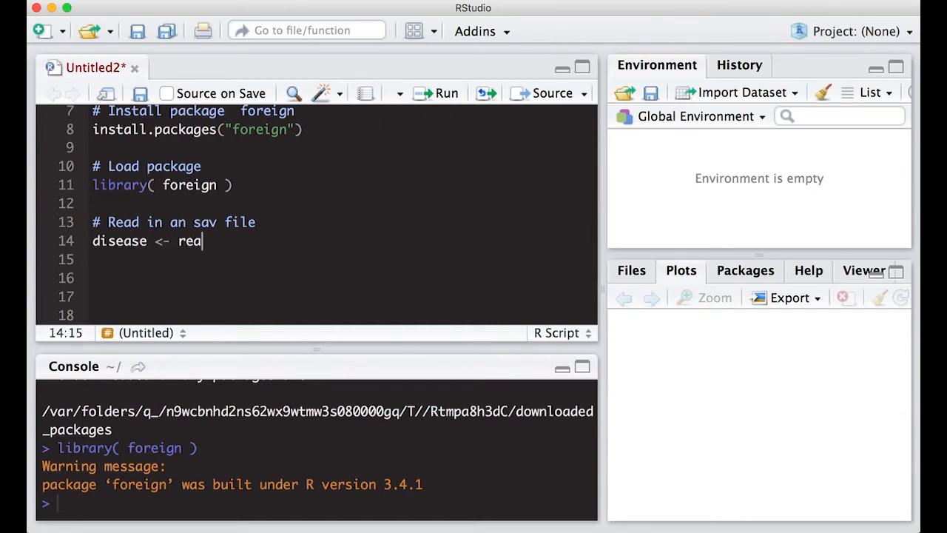
pyautogui.write('d.')
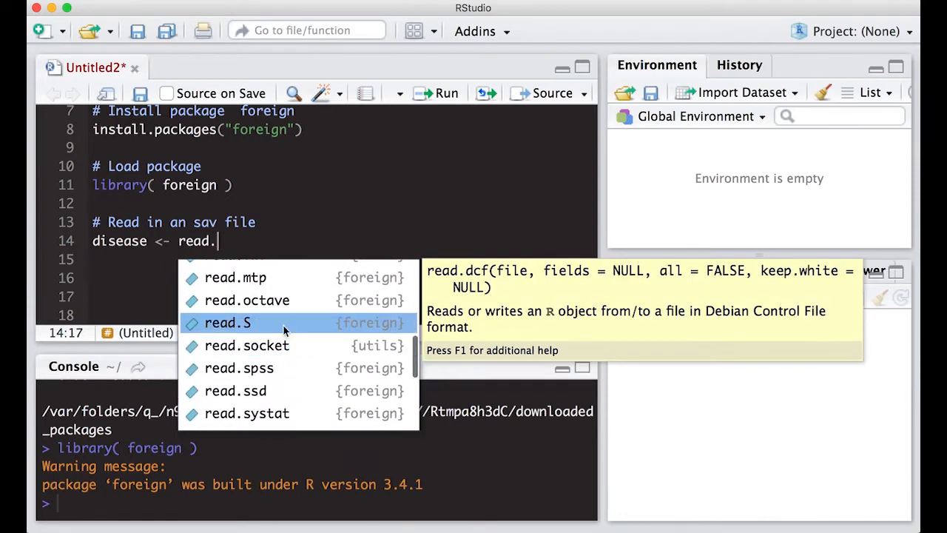
pyautogui.moveTo(247, 346)
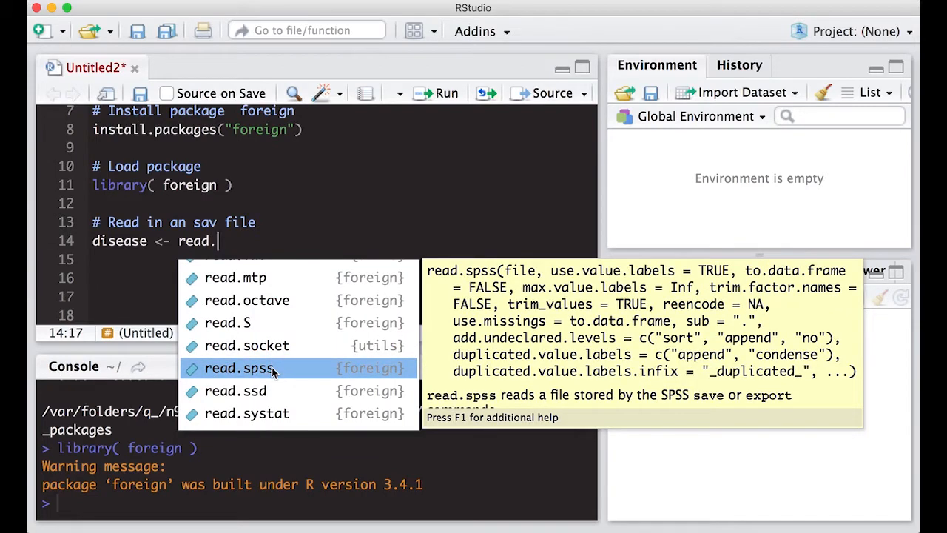
pyautogui.click(237, 368)
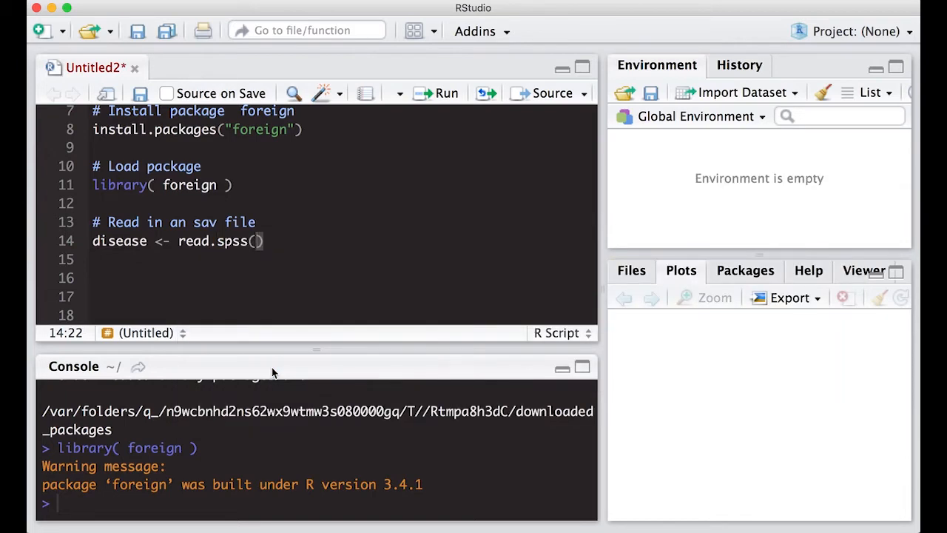
pyautogui.write('file.choose(')
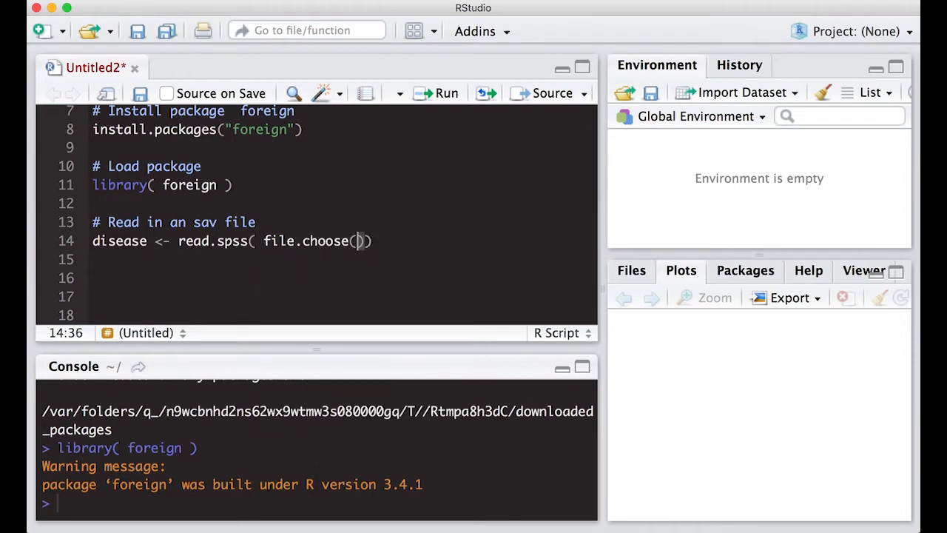
pyautogui.write(',')
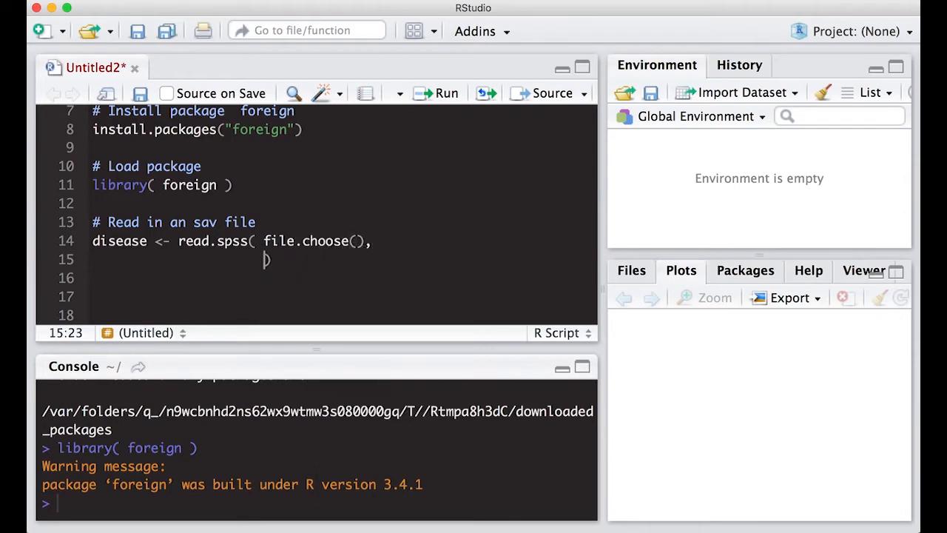
pyautogui.write('re')
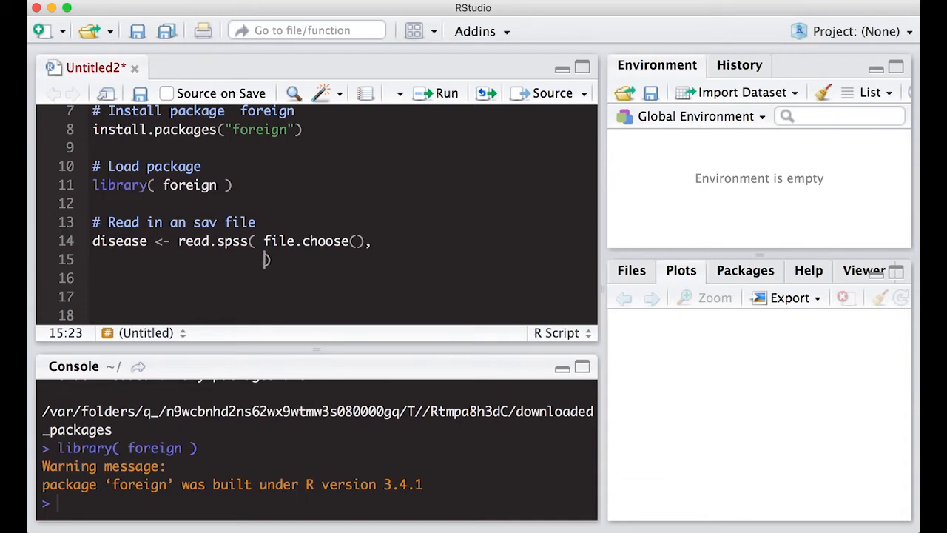
pyautogui.write('to')
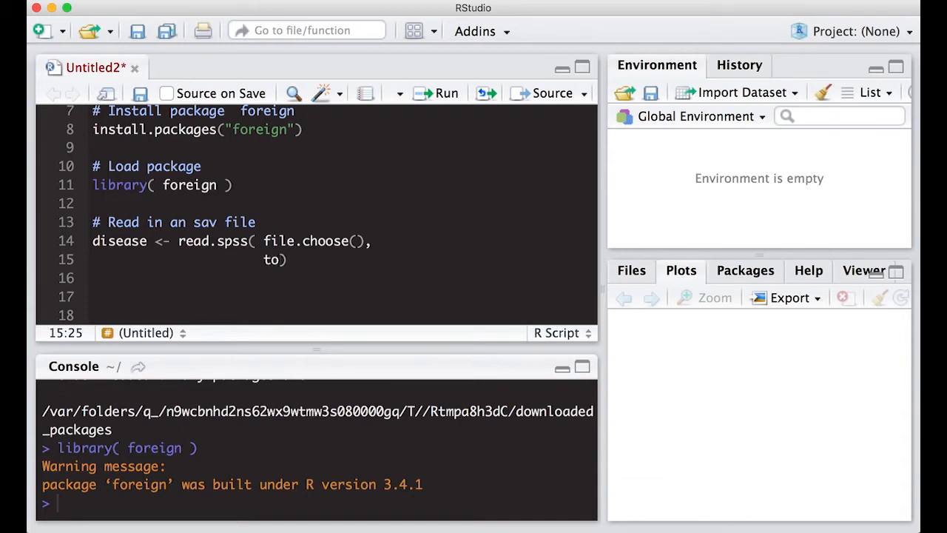
pyautogui.press('BackSpace')
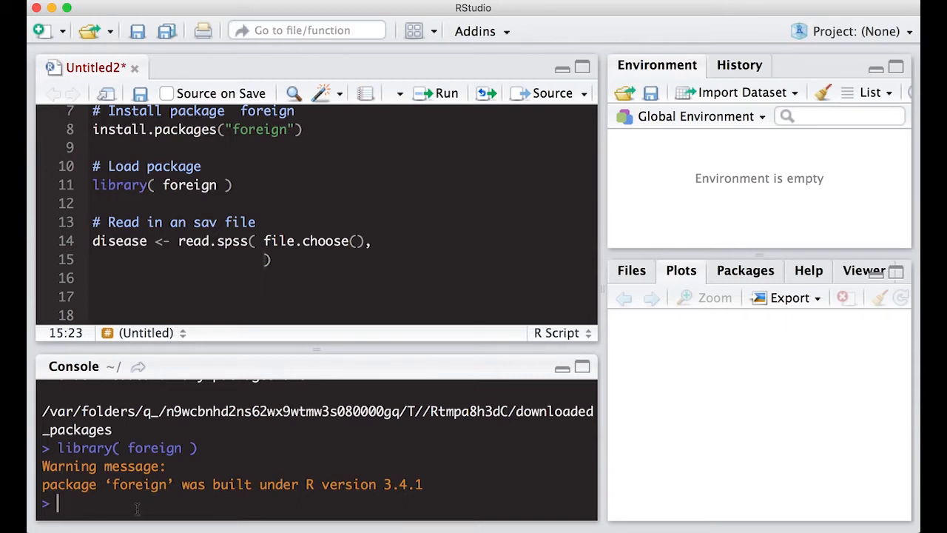
# Step: Run ?read.spss in the Console, read the help, and close its window
pyautogui.write('?')
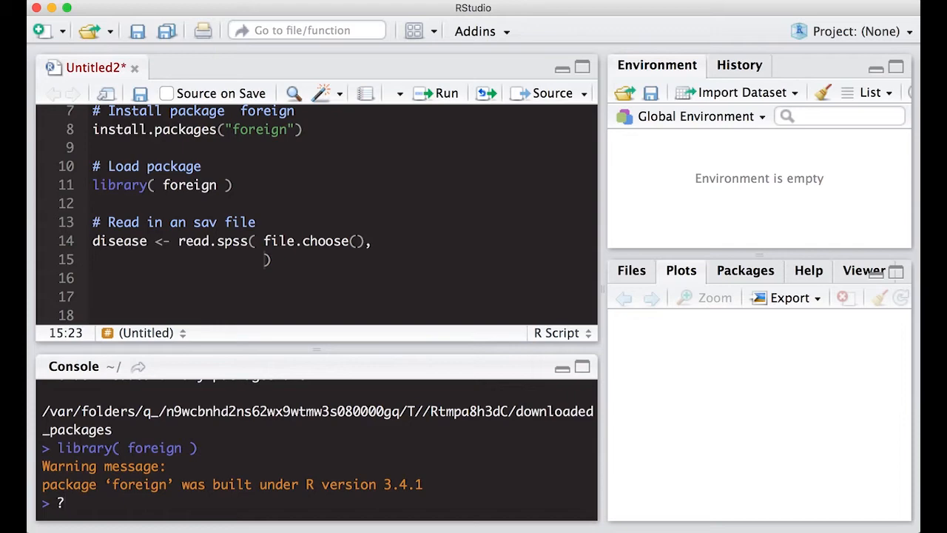
pyautogui.write('read.spss')
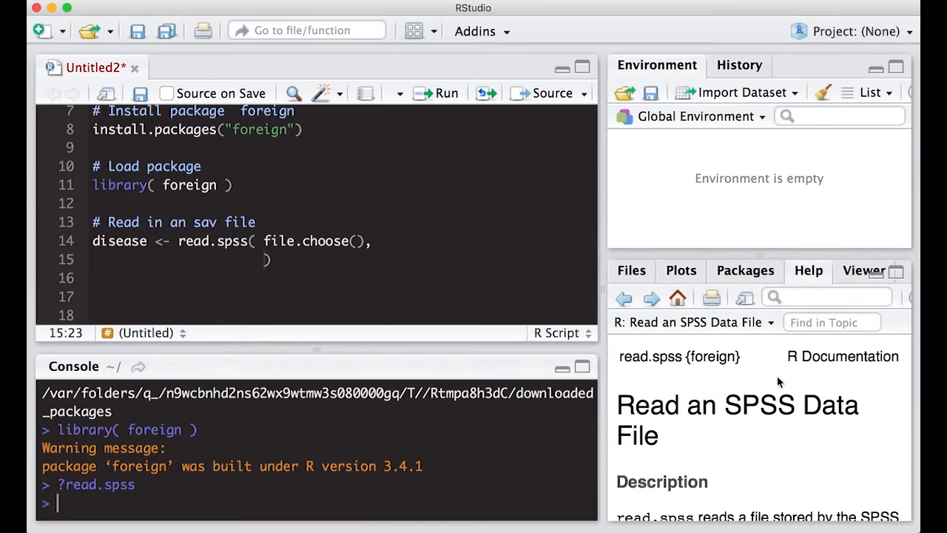
pyautogui.moveTo(755, 331)
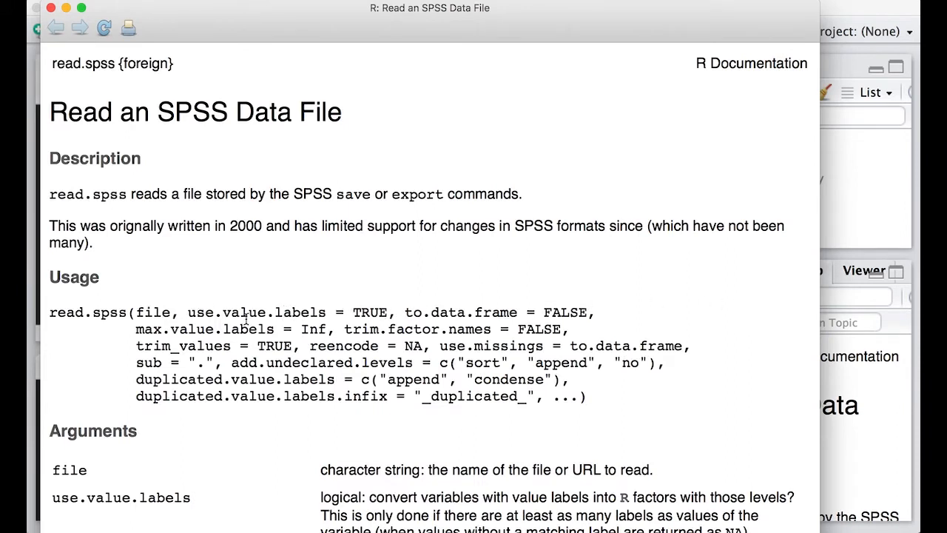
pyautogui.moveTo(421, 311)
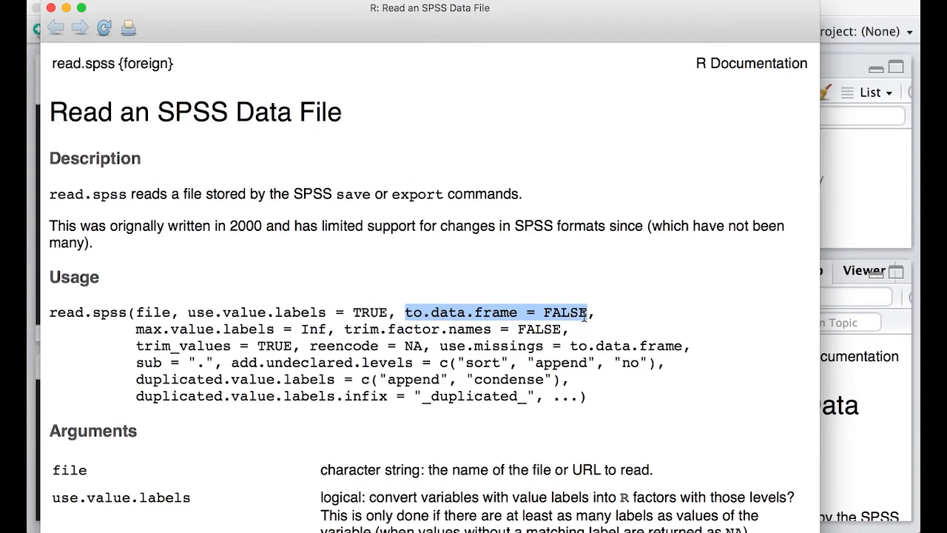
pyautogui.moveTo(94, 89)
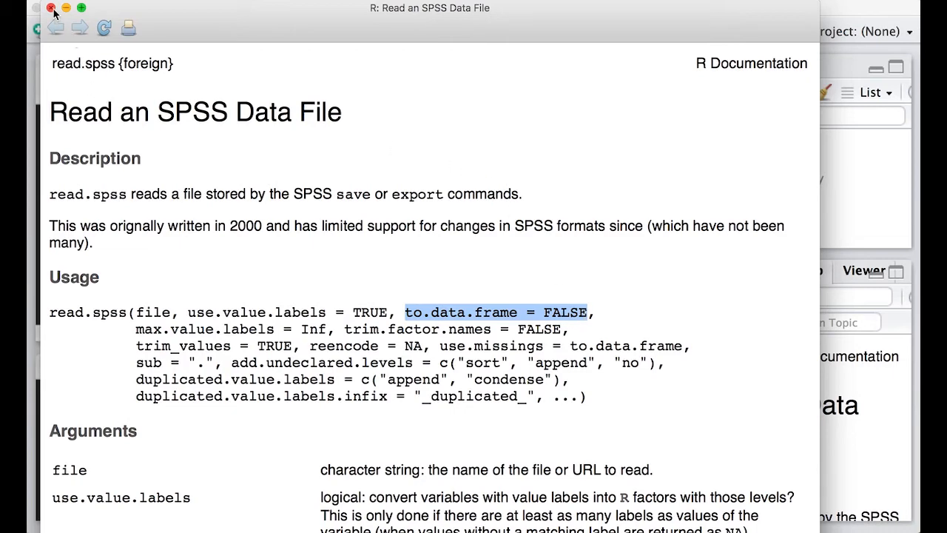
pyautogui.click(51, 8)
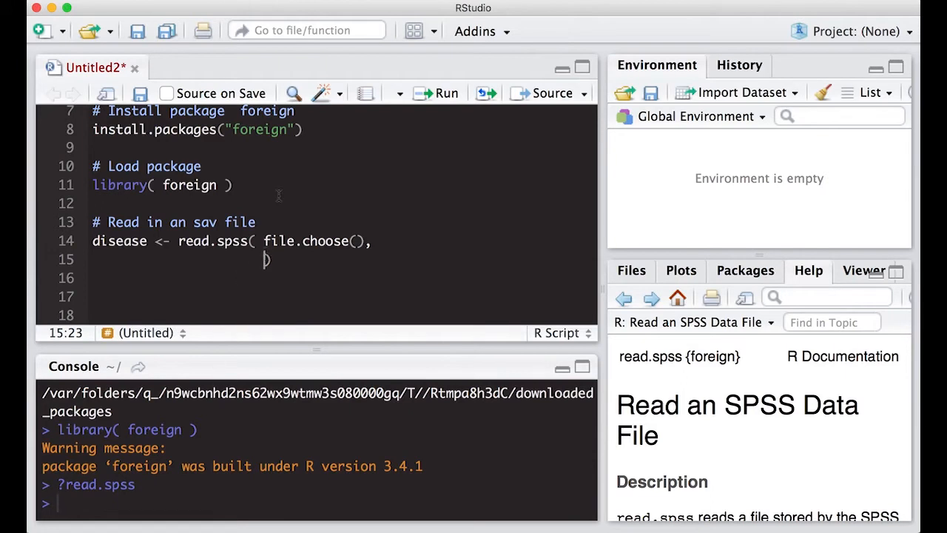
# Step: Add to.data.frame = TRUE as the second argument of read.spss
pyautogui.write('to.data.frame = TRUE')
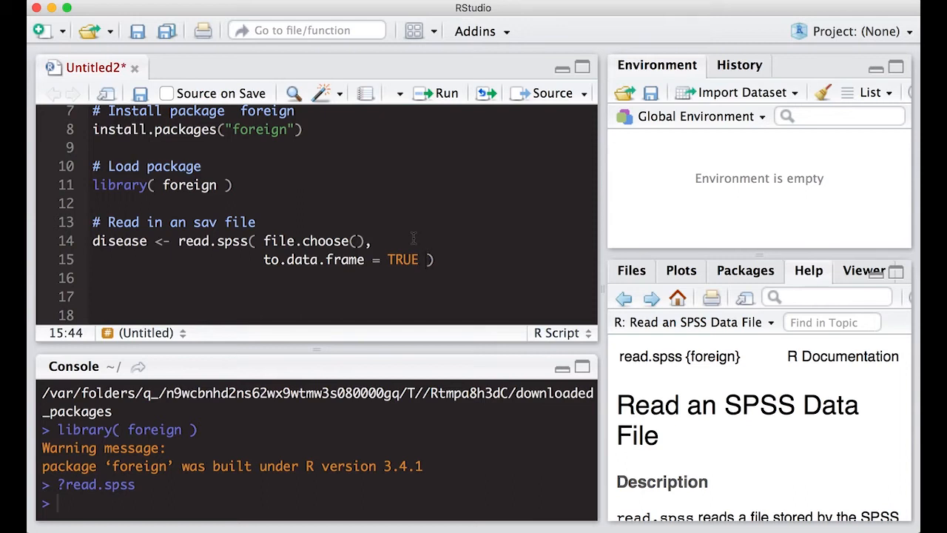
pyautogui.moveTo(444, 260)
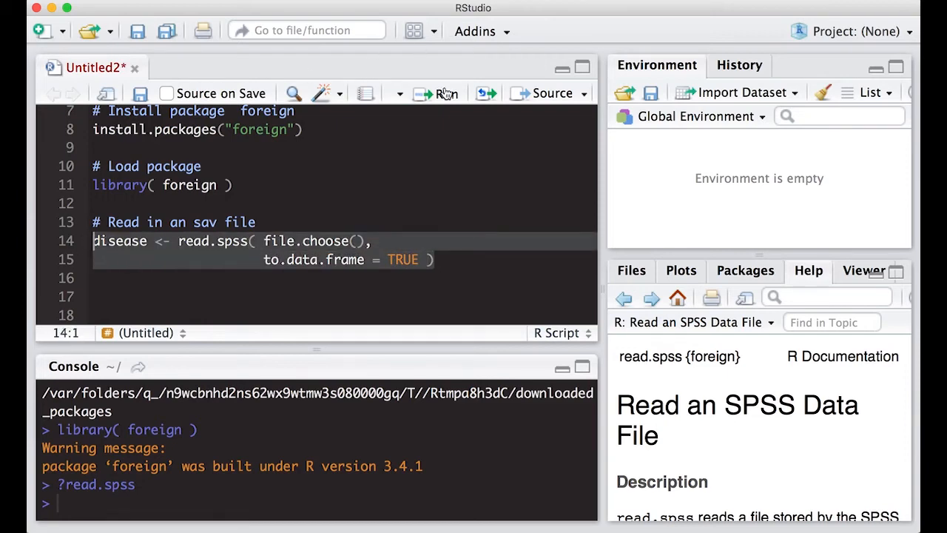
# Step: Run the read.spss statement and pick disease.sav from the Desktop
pyautogui.click(444, 92)
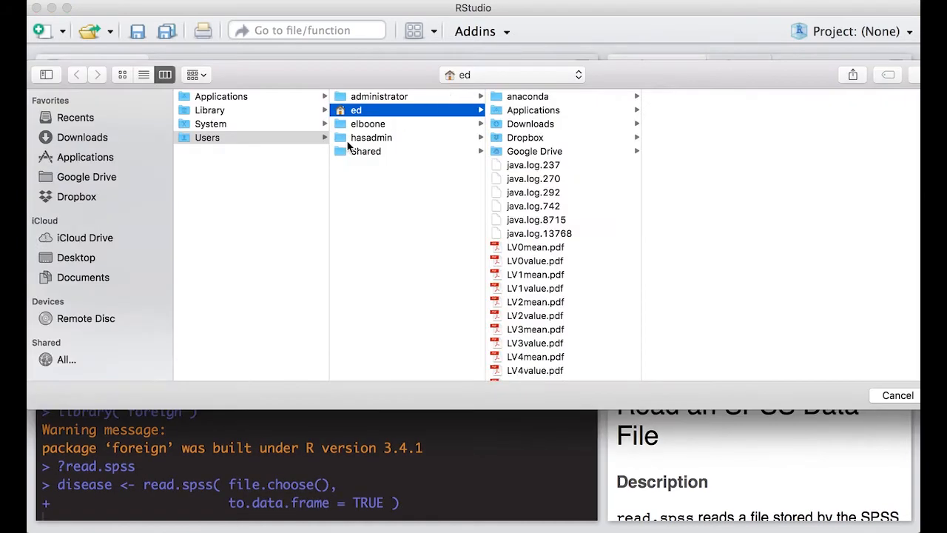
pyautogui.click(75, 256)
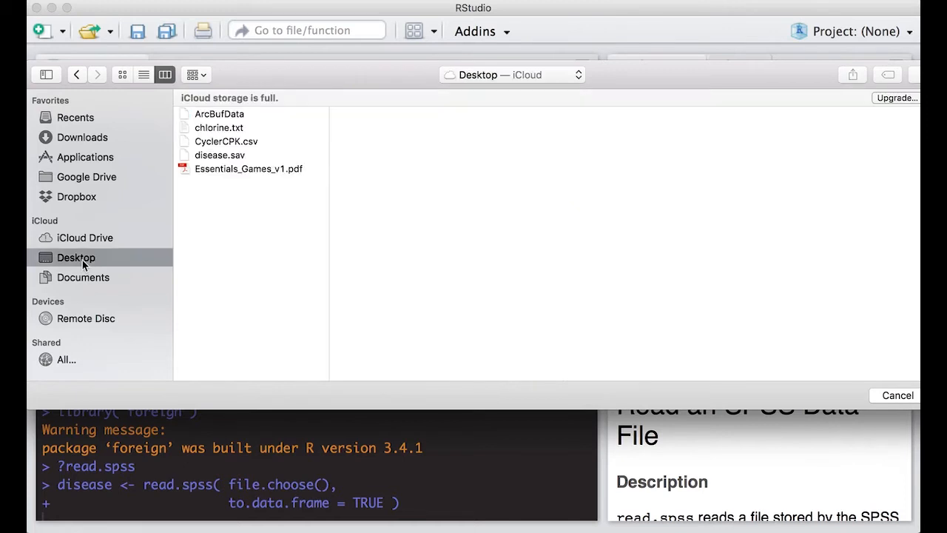
pyautogui.click(219, 154)
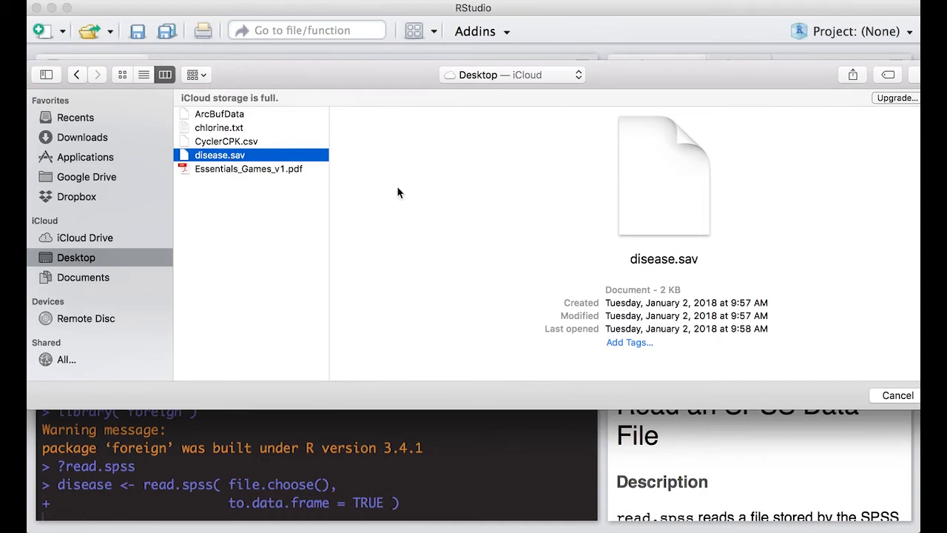
pyautogui.doubleClick(219, 154)
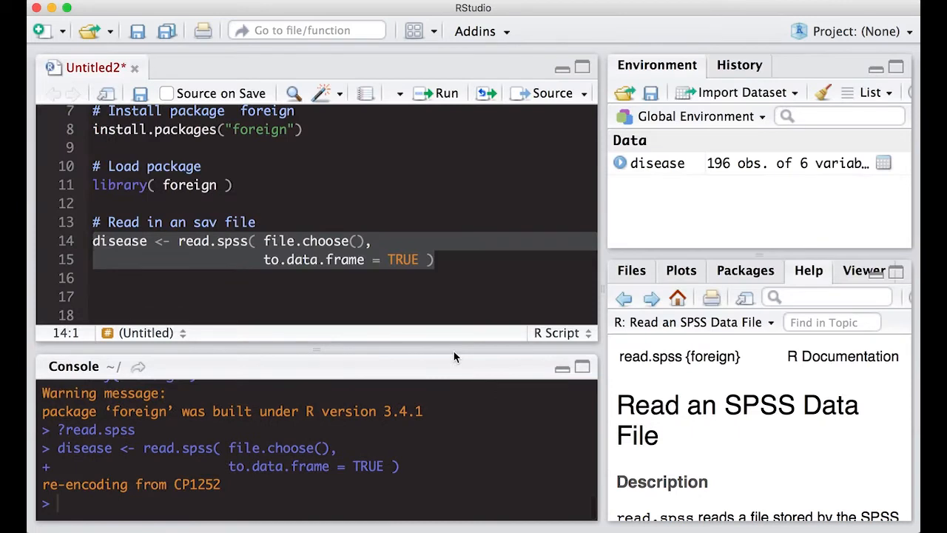
pyautogui.moveTo(420, 229)
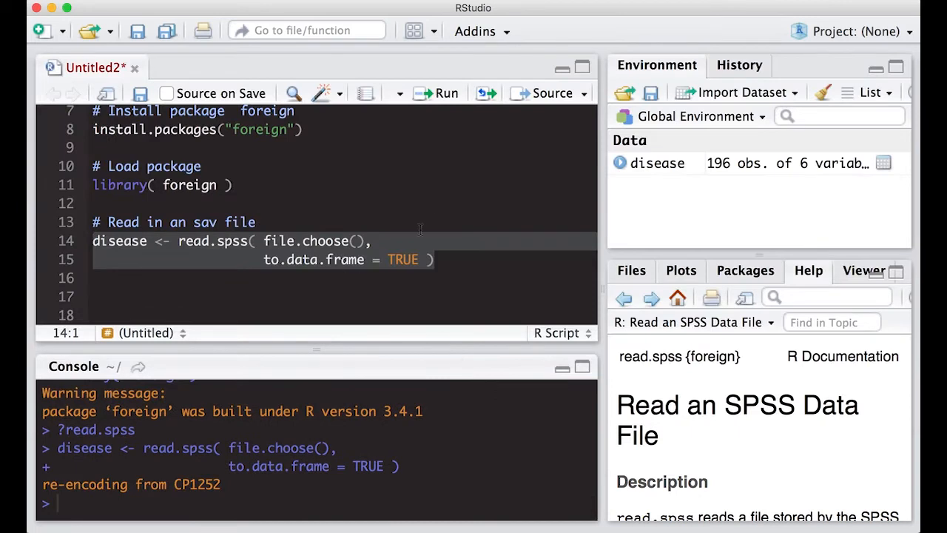
pyautogui.moveTo(642, 169)
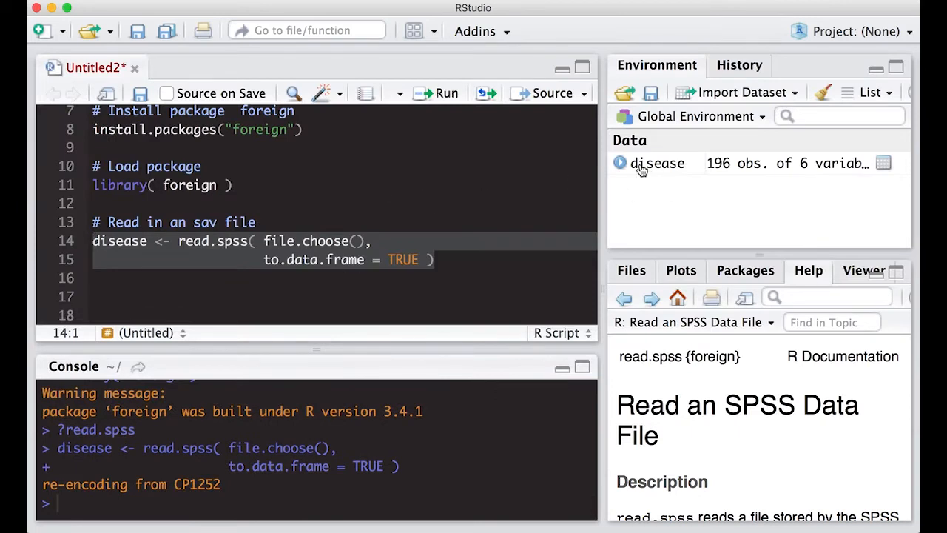
pyautogui.click(884, 162)
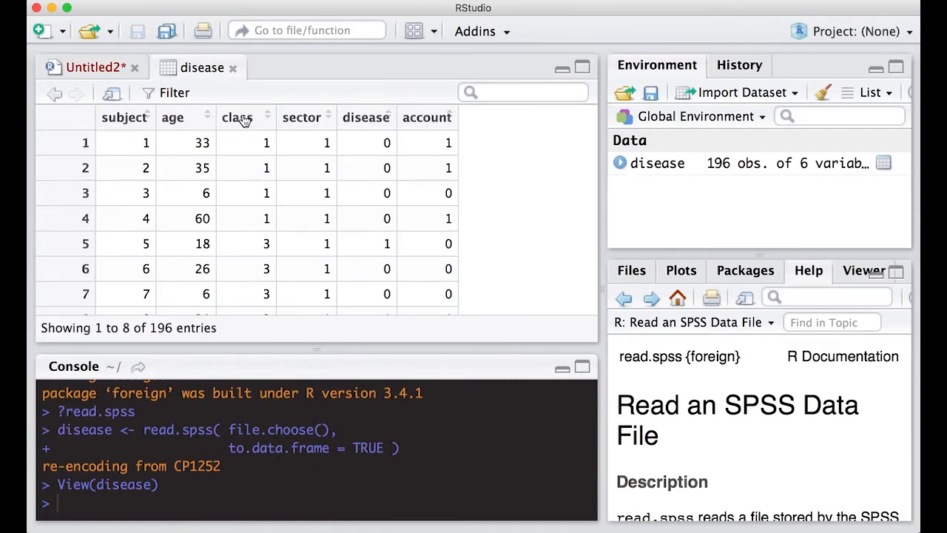
pyautogui.moveTo(451, 122)
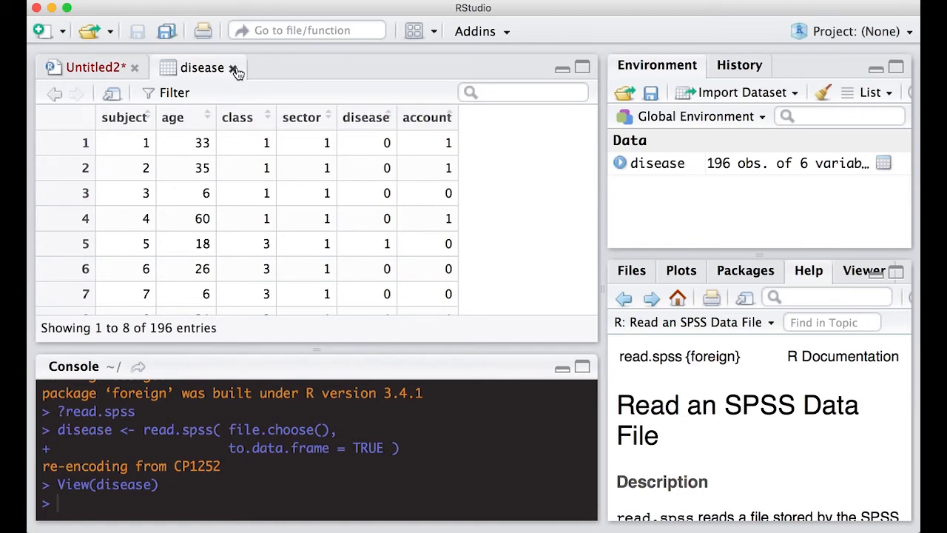
pyautogui.click(236, 67)
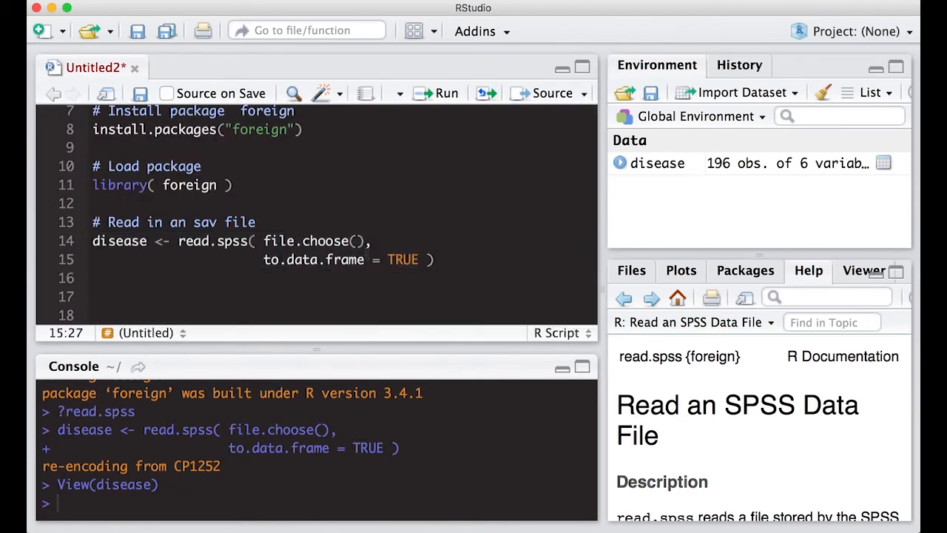
# Step: Add a '# Path approach' comment below the file.choose import code
pyautogui.click(435, 259)
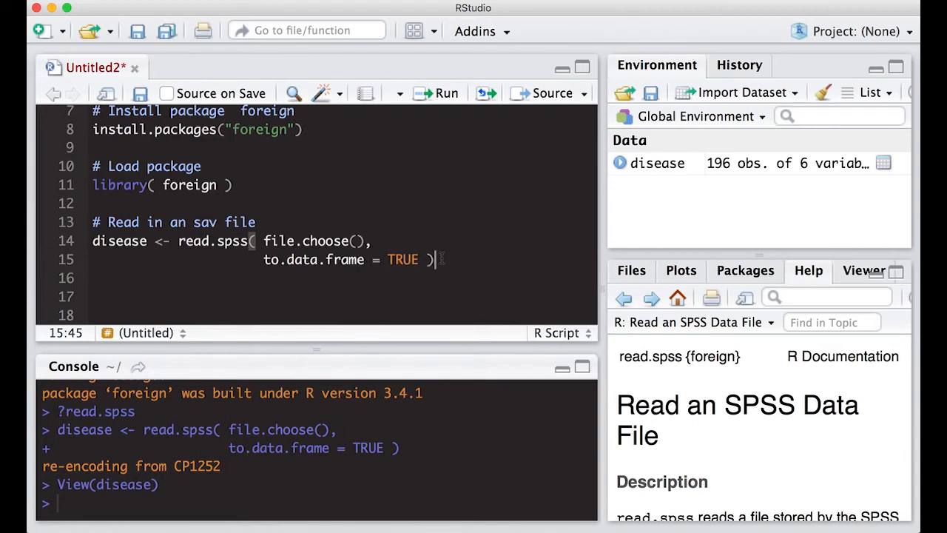
pyautogui.press('Return')
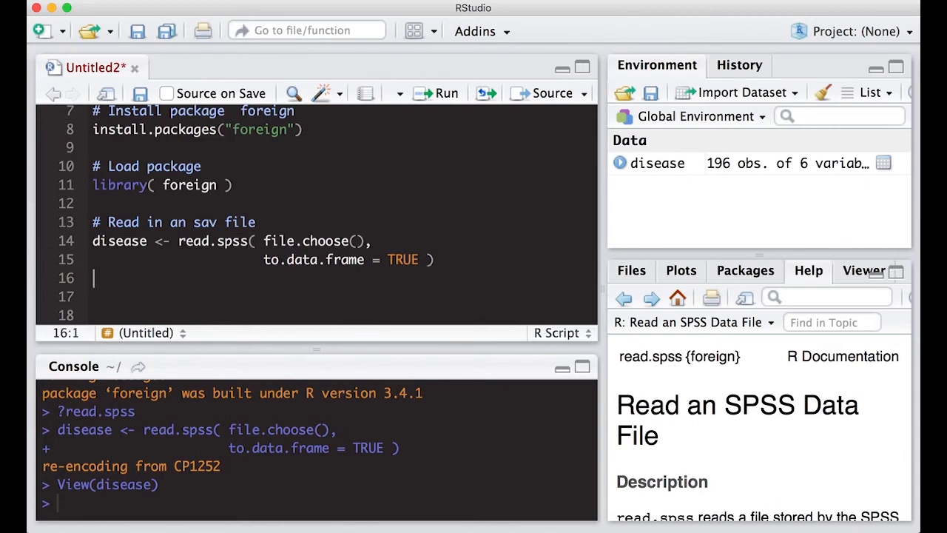
pyautogui.write('#')
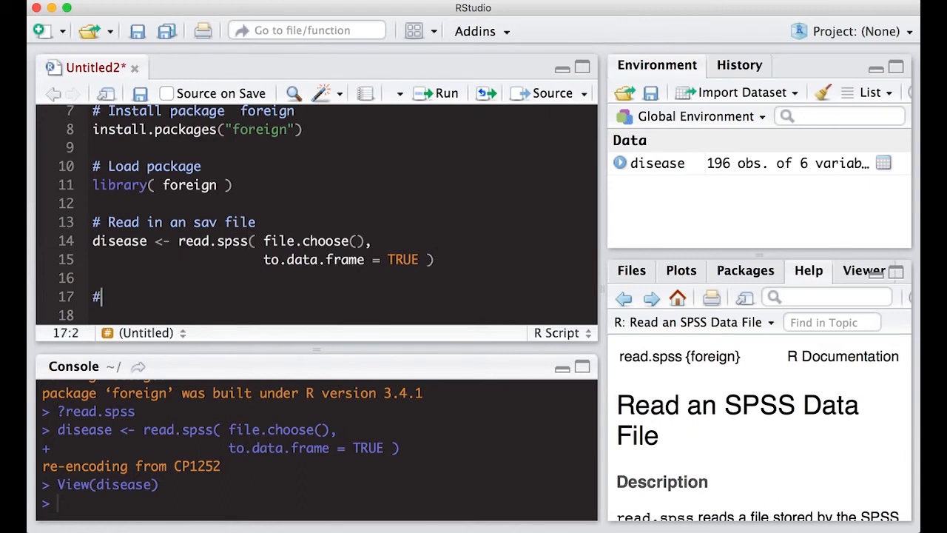
pyautogui.write('Path')
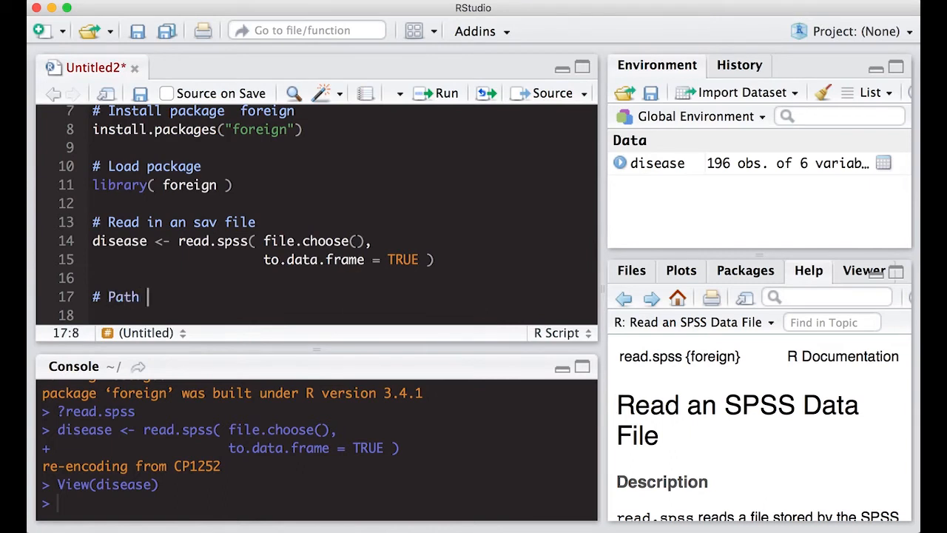
pyautogui.write('app')
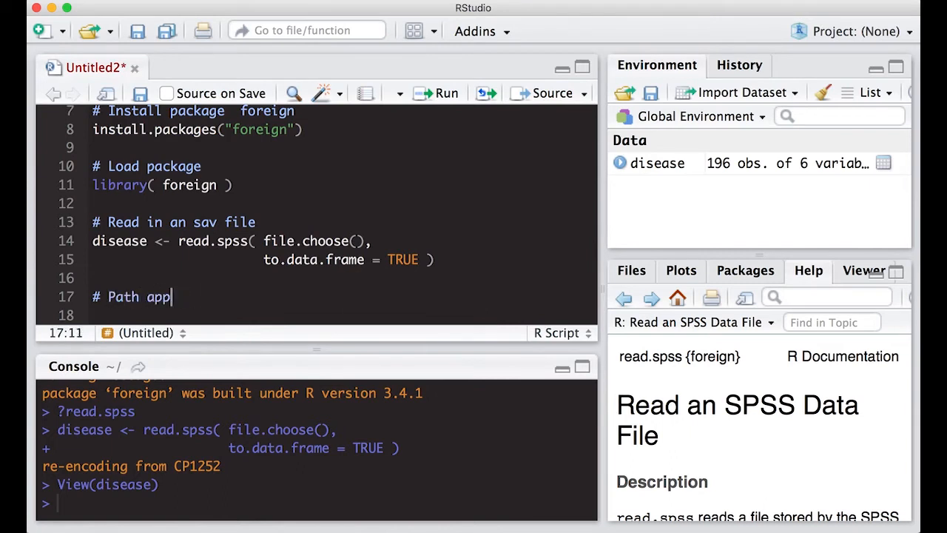
pyautogui.write('roach')
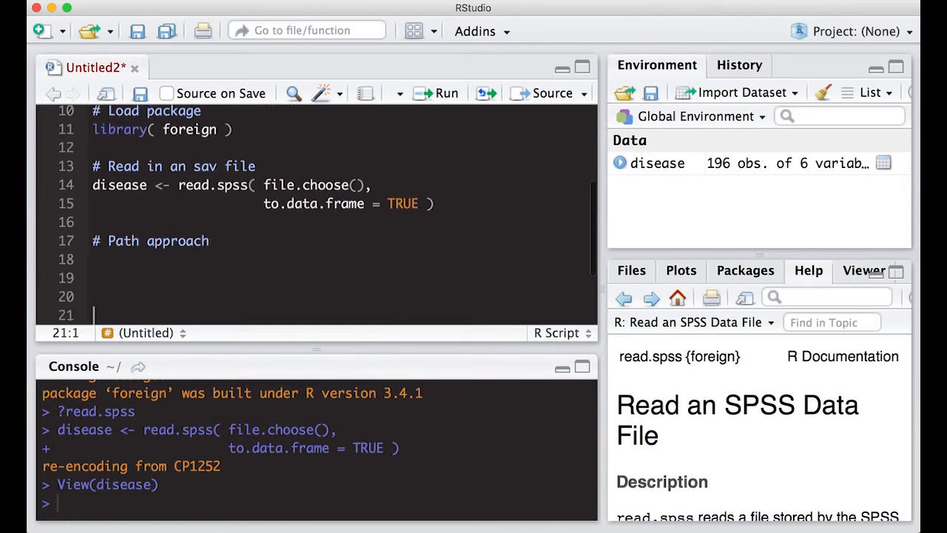
# Step: Start the assignment disease2 <- read.spss( using autocomplete
pyautogui.write('dis')
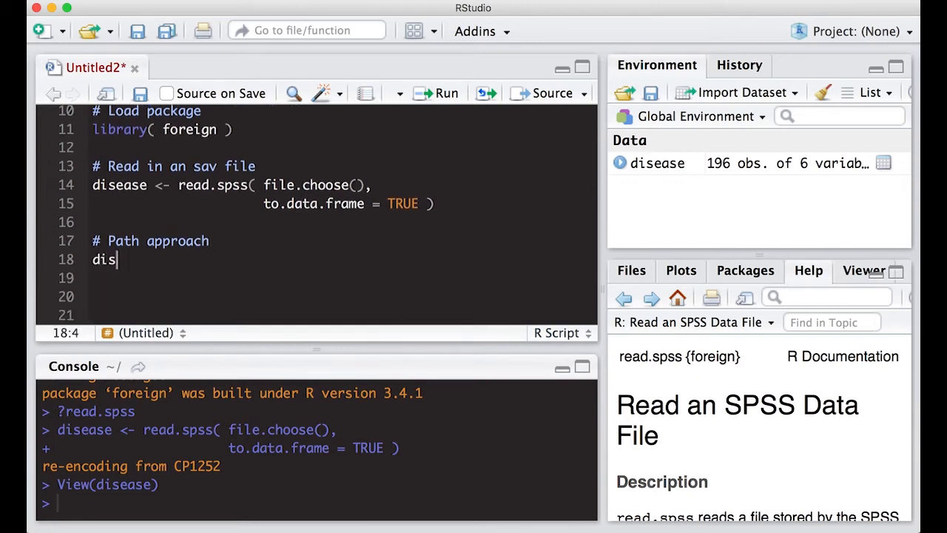
pyautogui.write('ease <-')
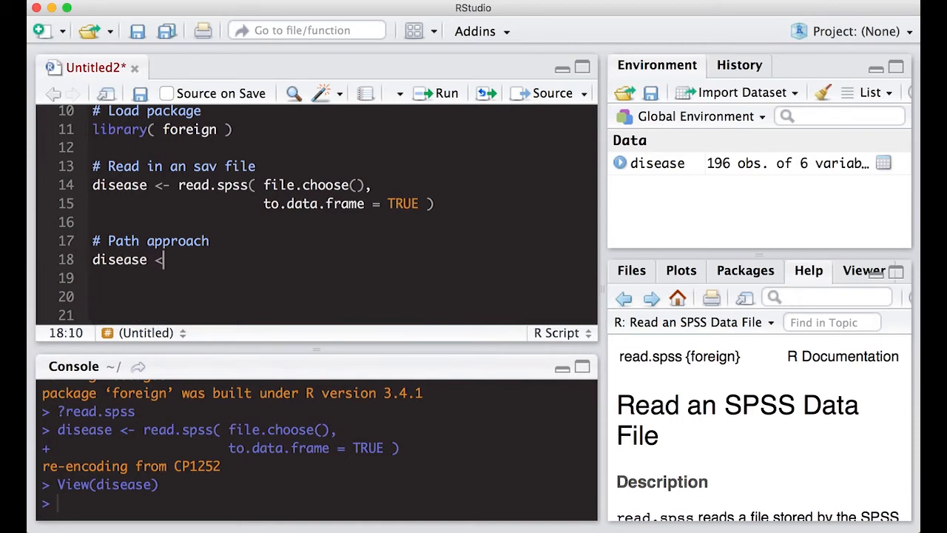
pyautogui.write('2 <-')
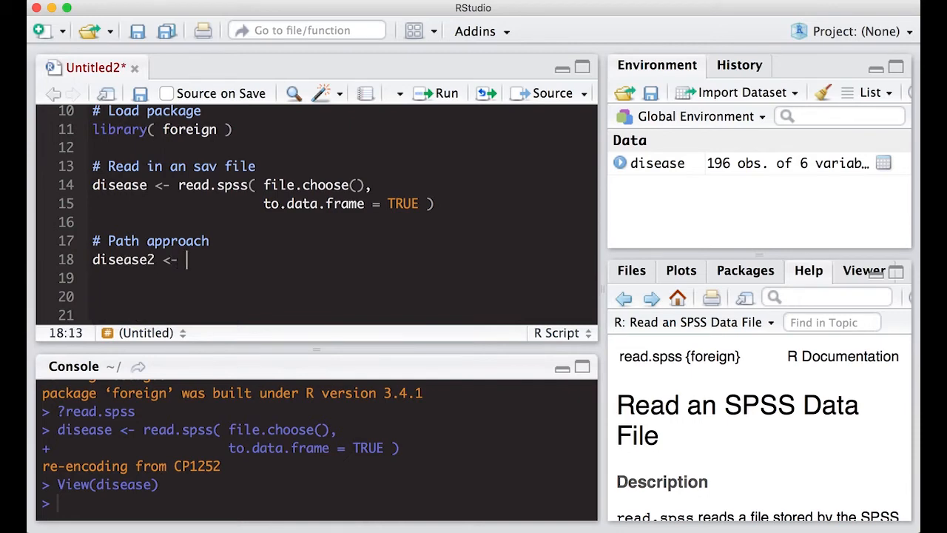
pyautogui.write('read.')
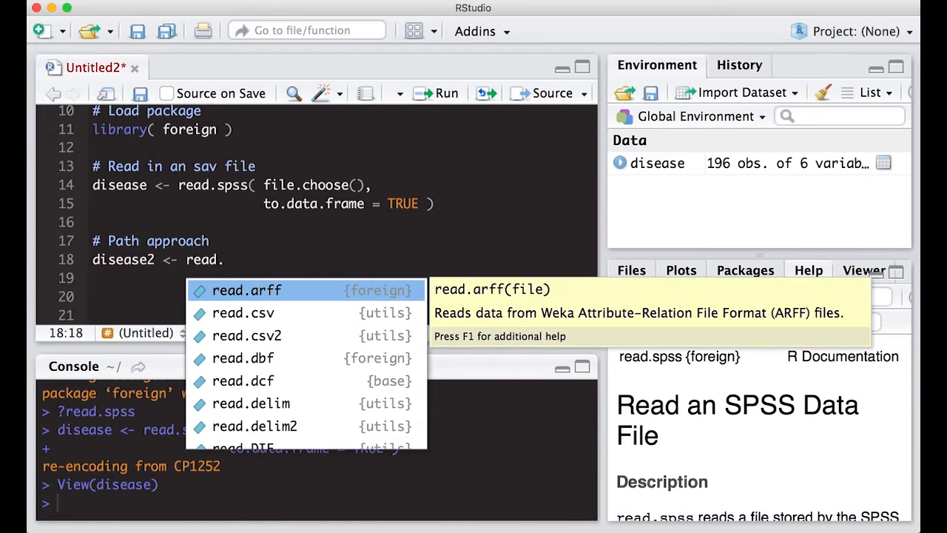
pyautogui.write('s')
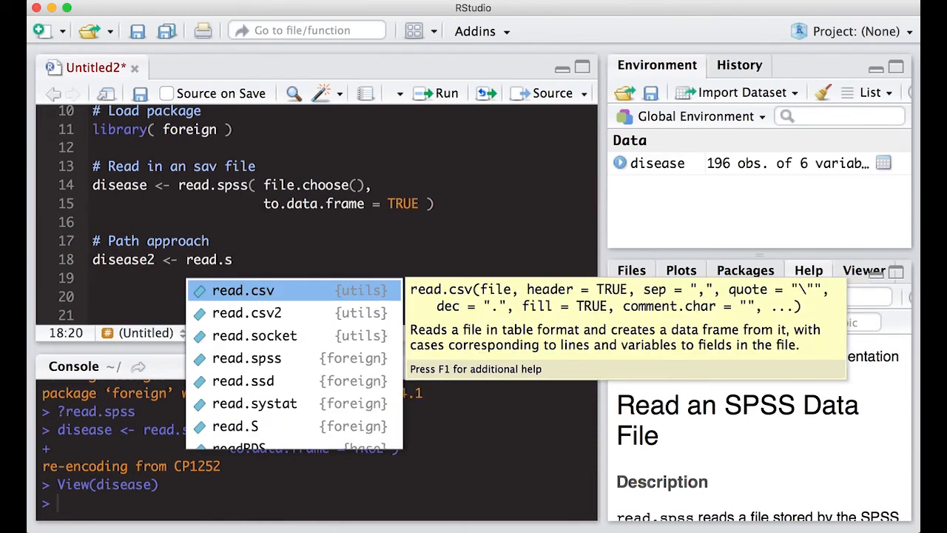
pyautogui.click(246, 358)
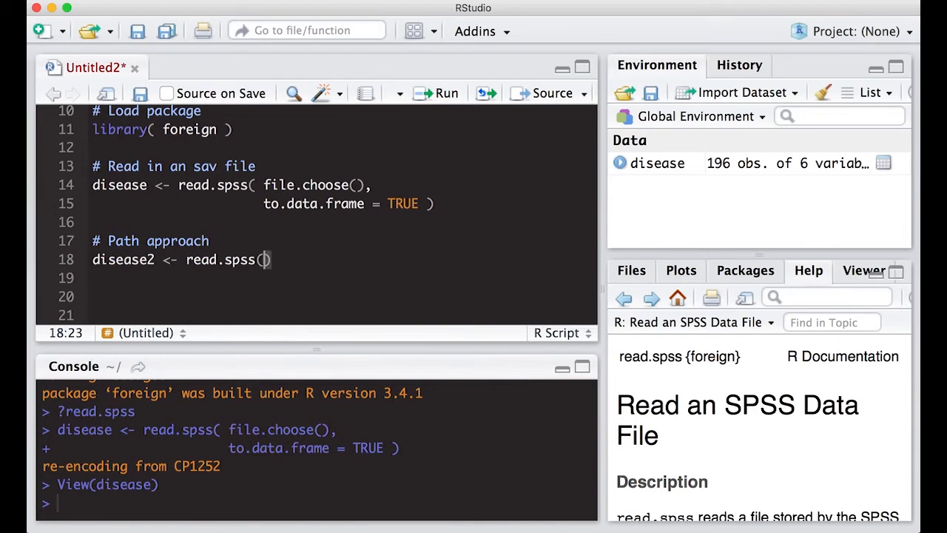
# Step: Pass "~/Desktop/disease.sav" and to.data.frame = TRUE to read.spss
pyautogui.write('""')
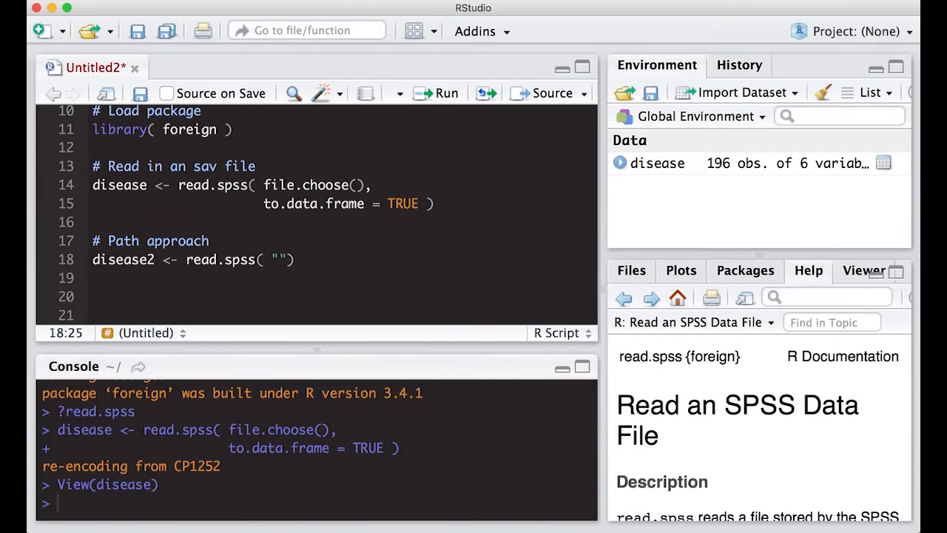
pyautogui.write('~/')
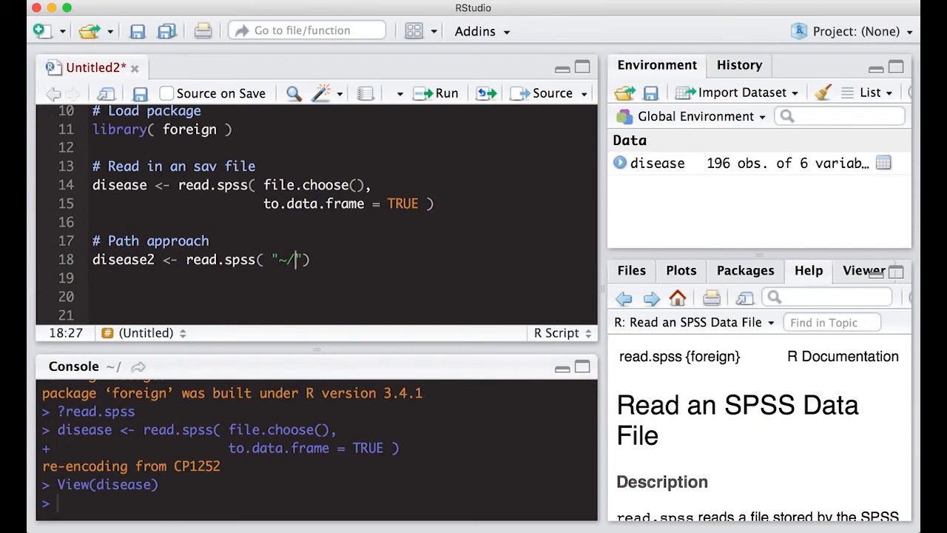
pyautogui.write('D')
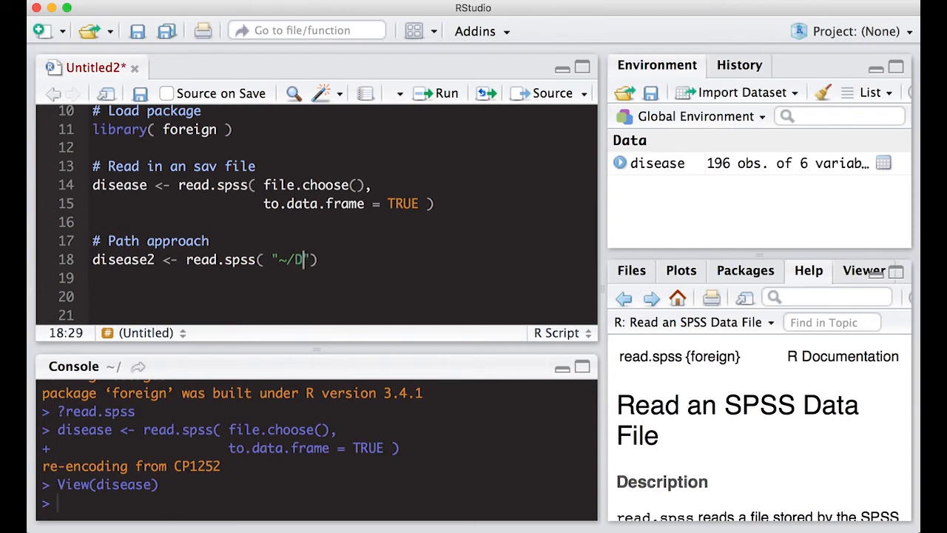
pyautogui.write('esktop/')
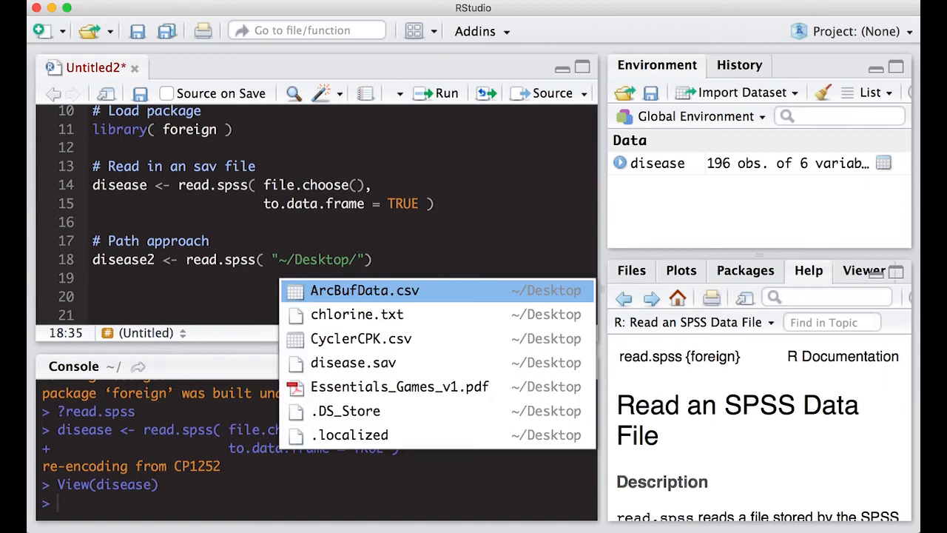
pyautogui.click(353, 363)
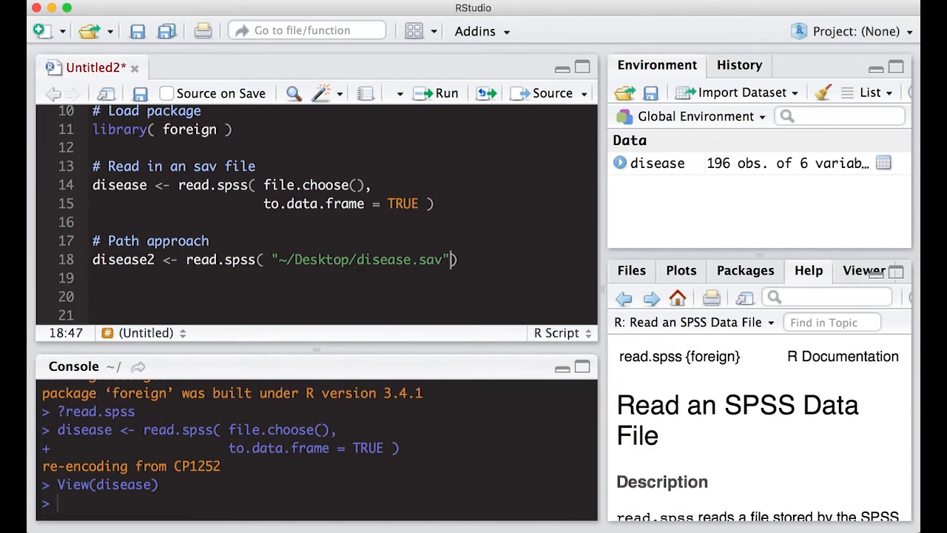
pyautogui.write(',')
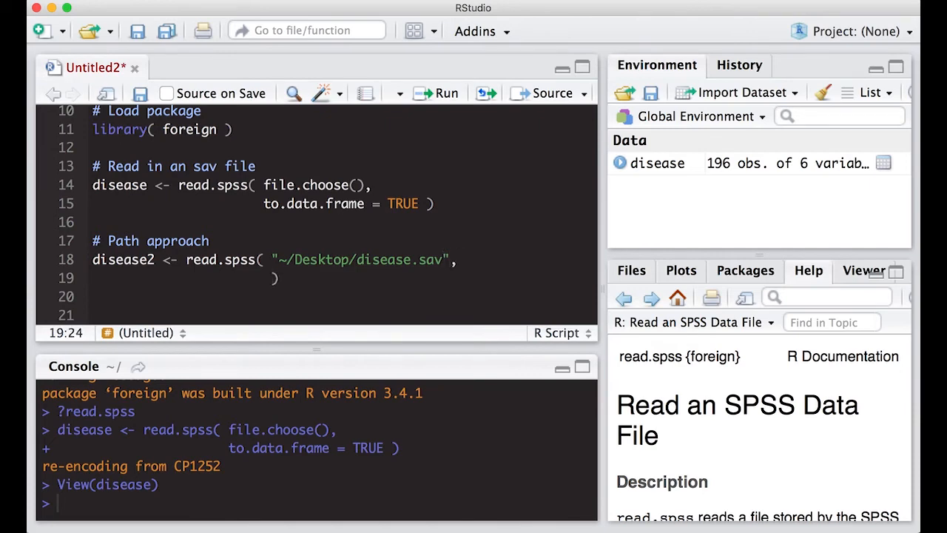
pyautogui.write('to.data.frame = T')
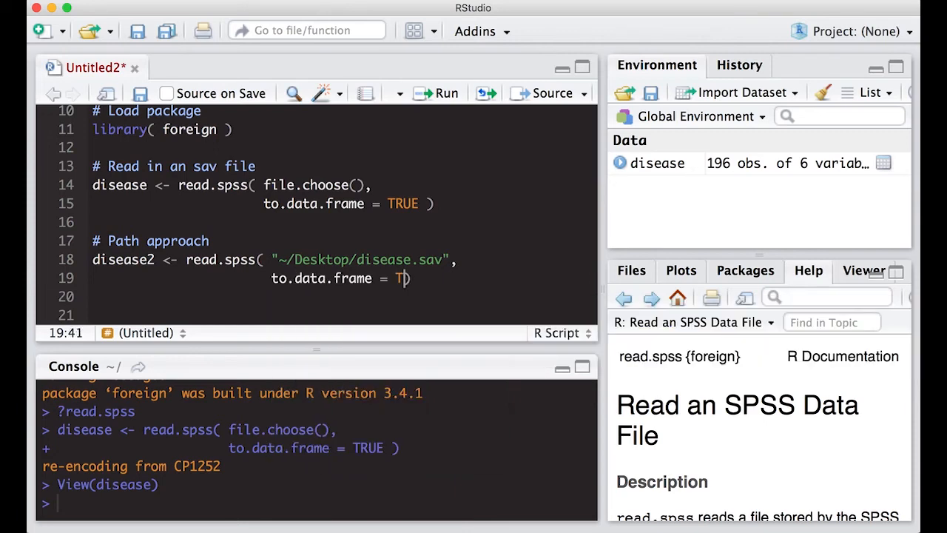
pyautogui.write('RUE')
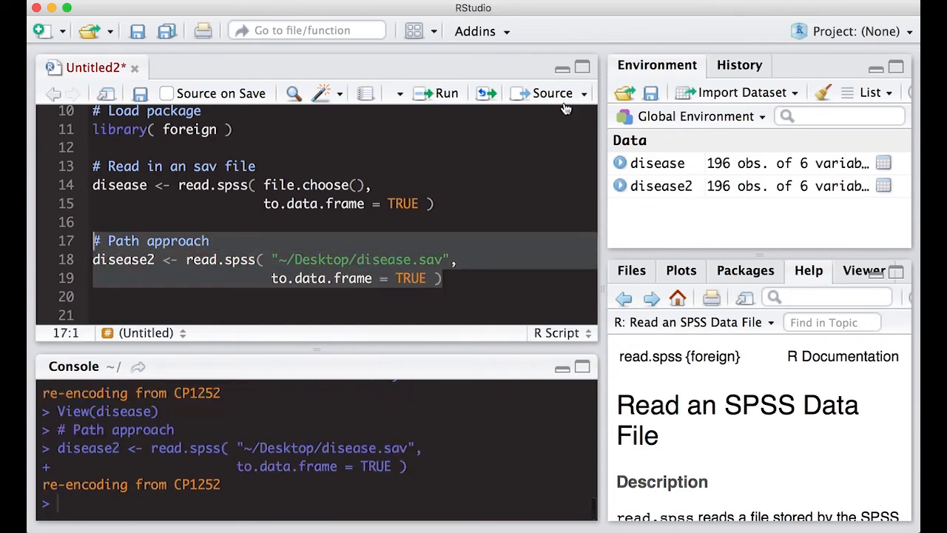
pyautogui.moveTo(649, 189)
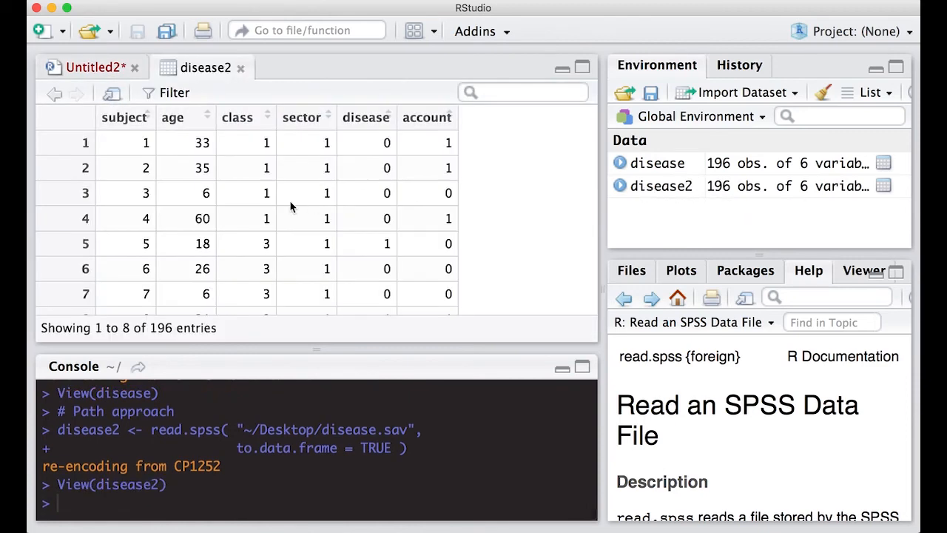
pyautogui.scroll(-3)
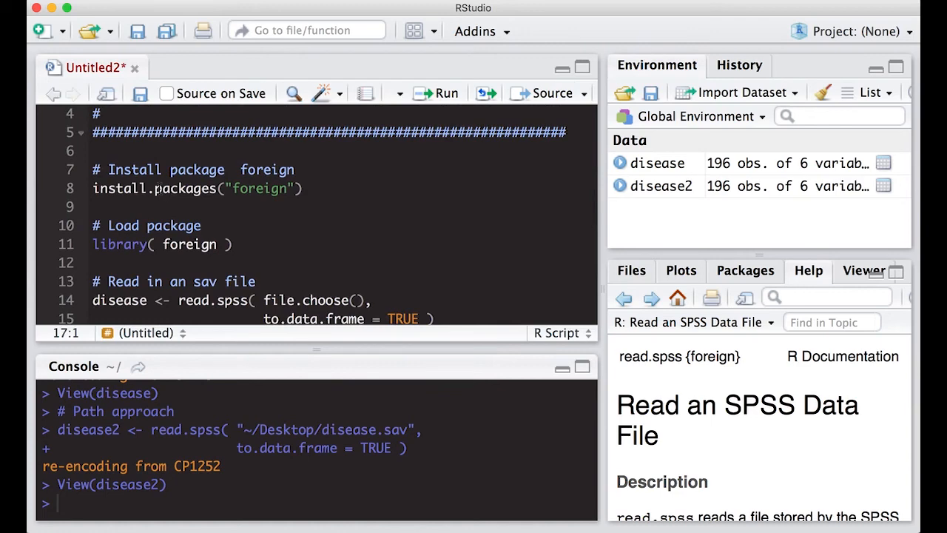
pyautogui.moveTo(171, 188)
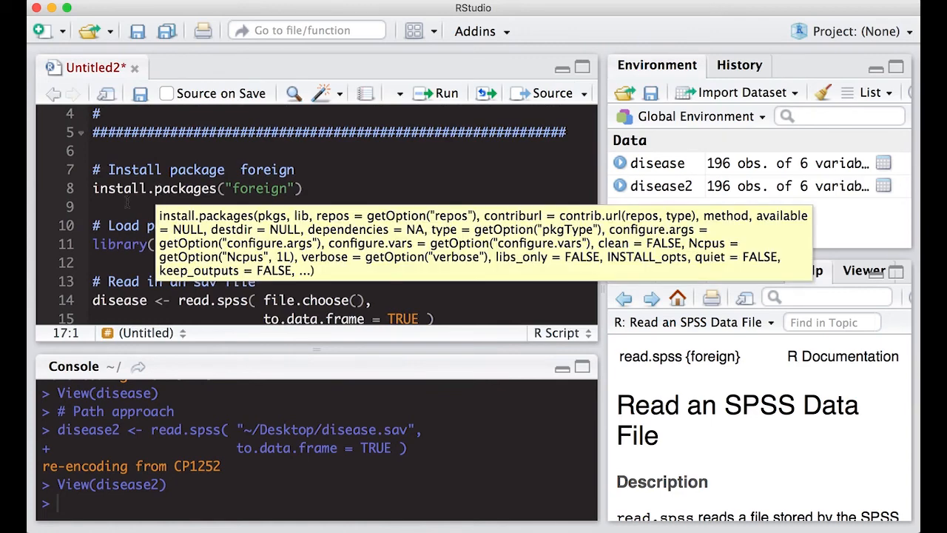
pyautogui.scroll(-3)
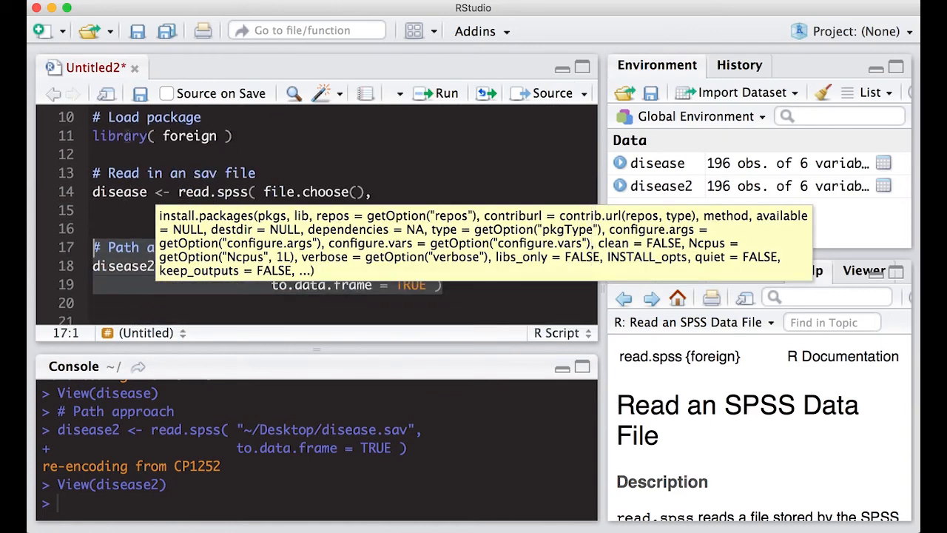